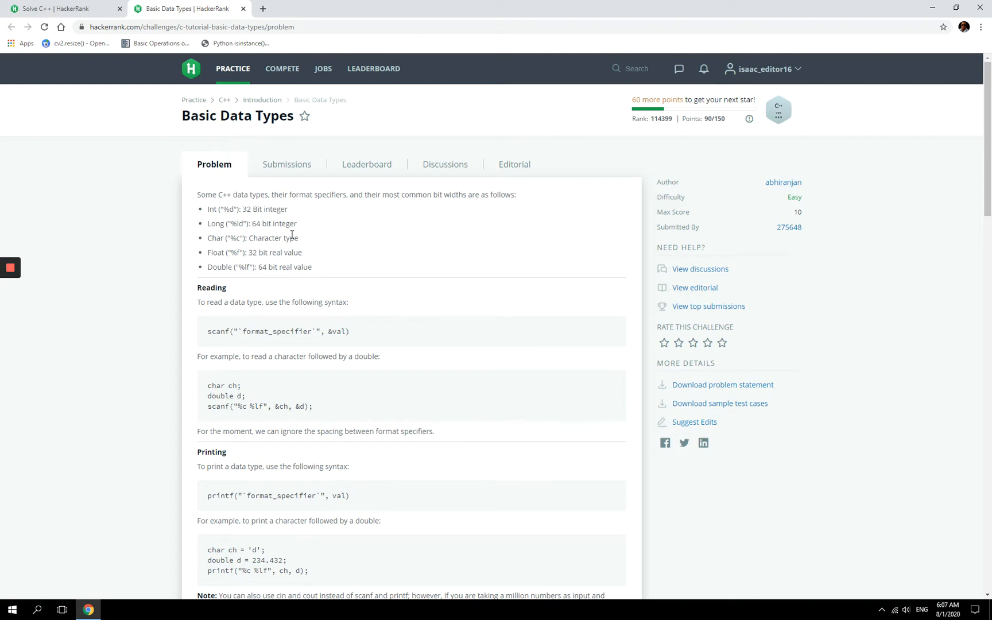
mouse_move(330, 281)
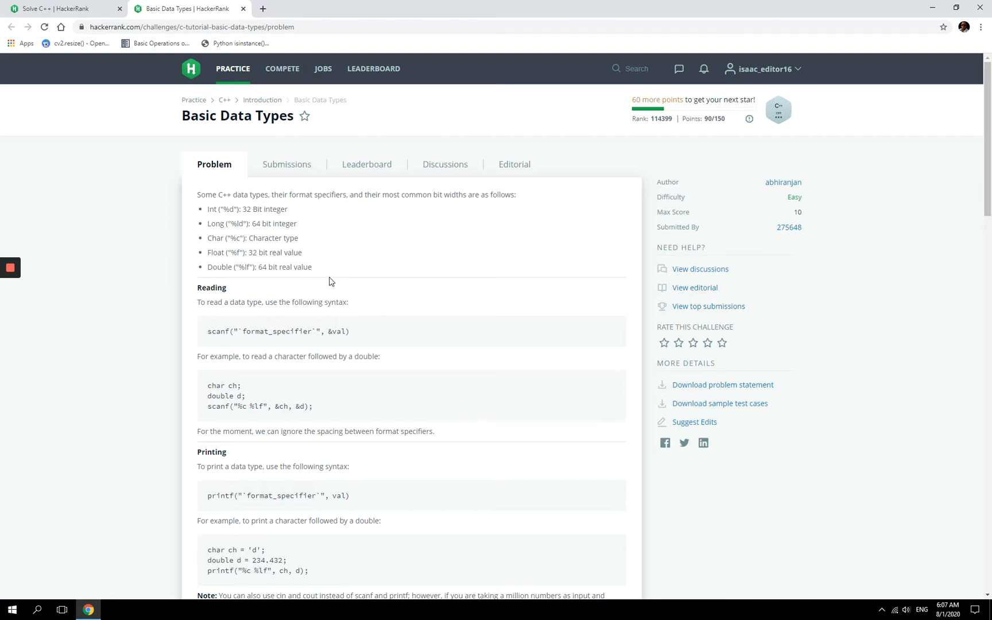
mouse_move(259, 214)
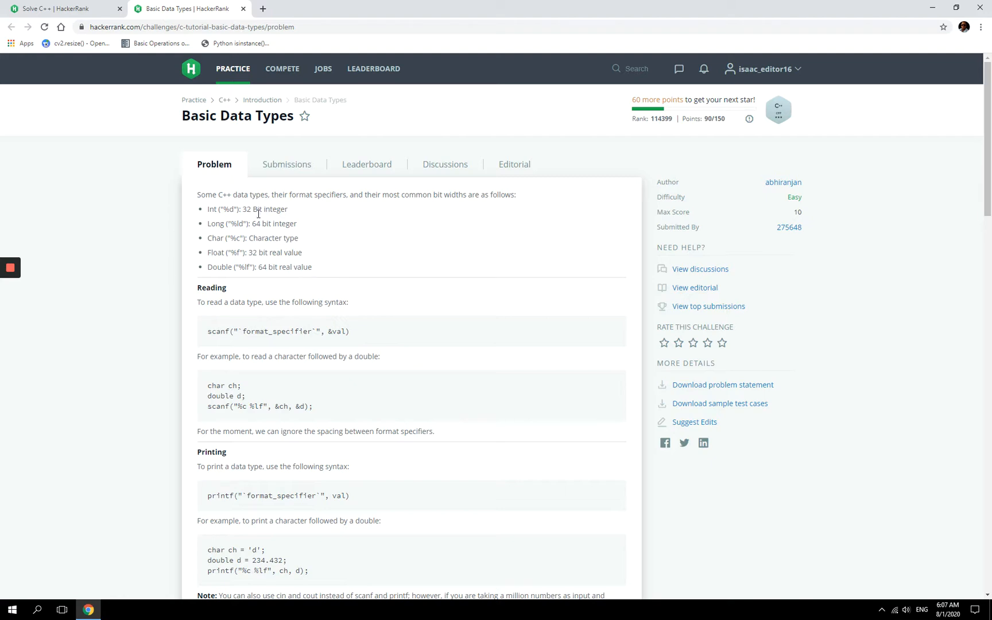
Review the problem statement and sample output, highlighting the double's decimal digits.
scroll(down, 3)
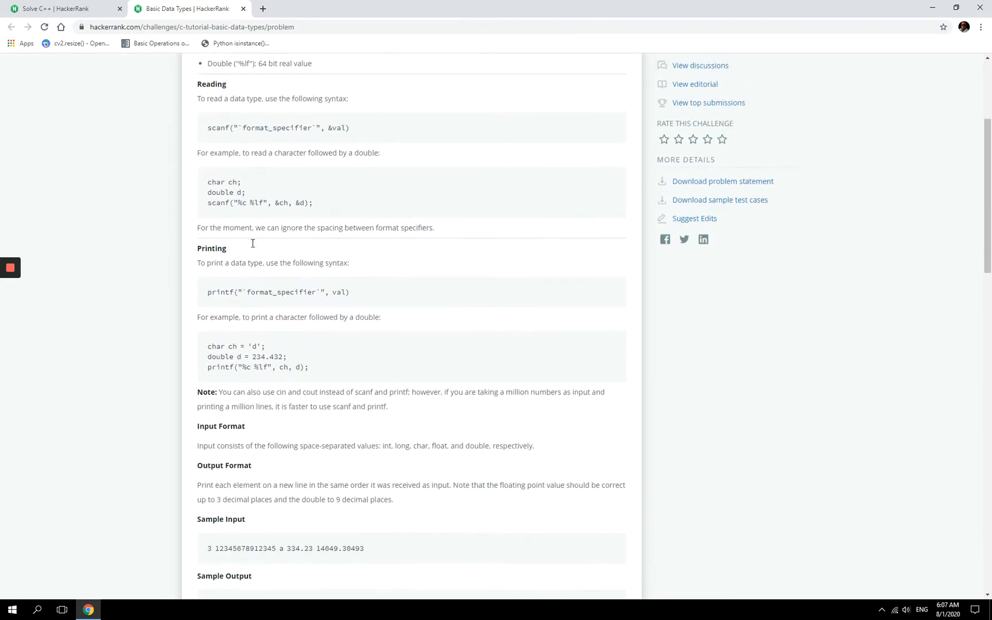
scroll(down, 3)
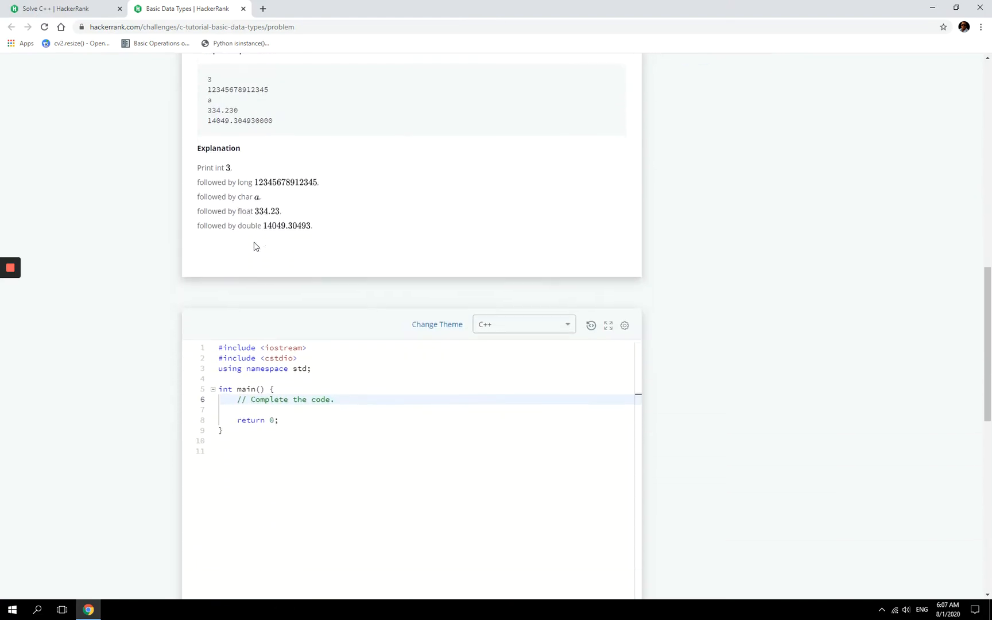
scroll(up, 3)
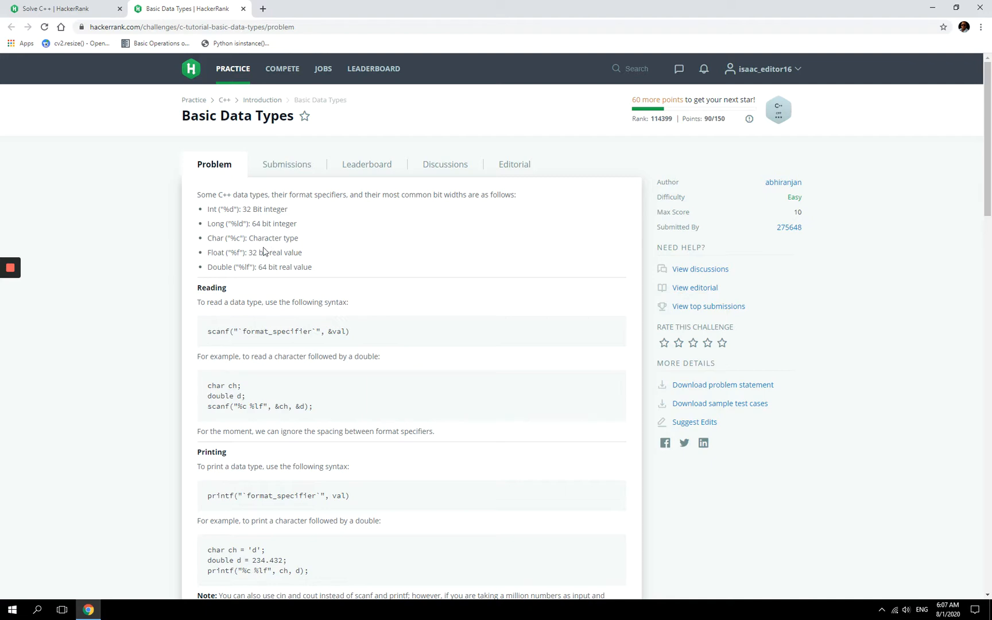
mouse_move(232, 264)
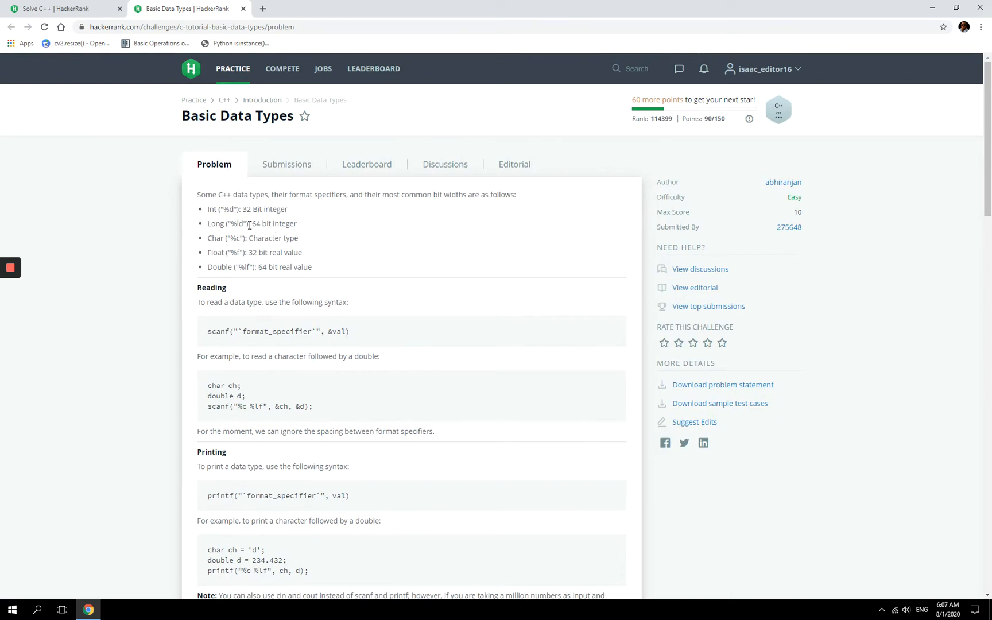
scroll(down, 3)
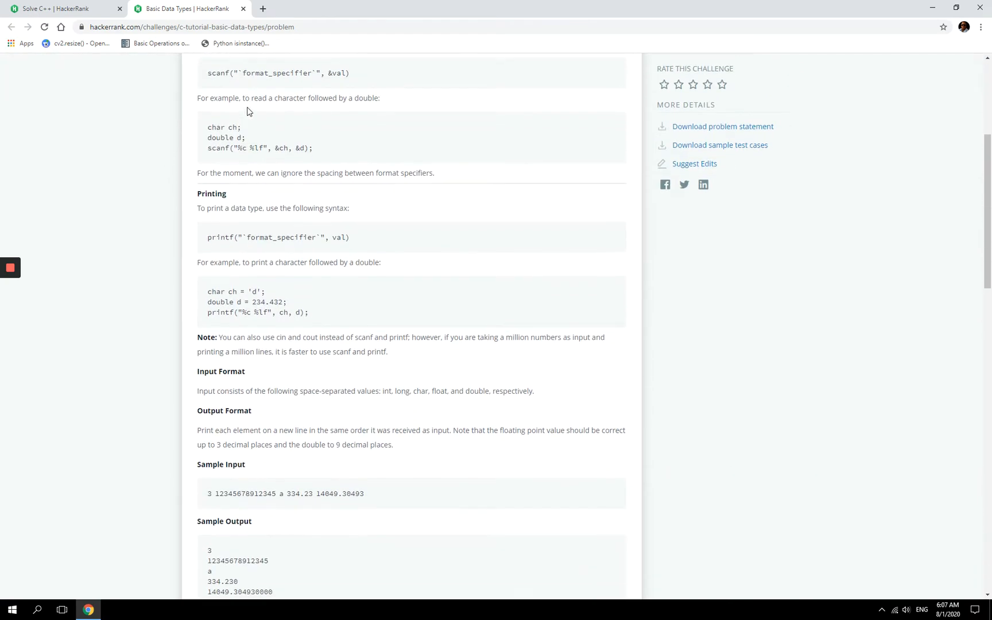
scroll(down, 3)
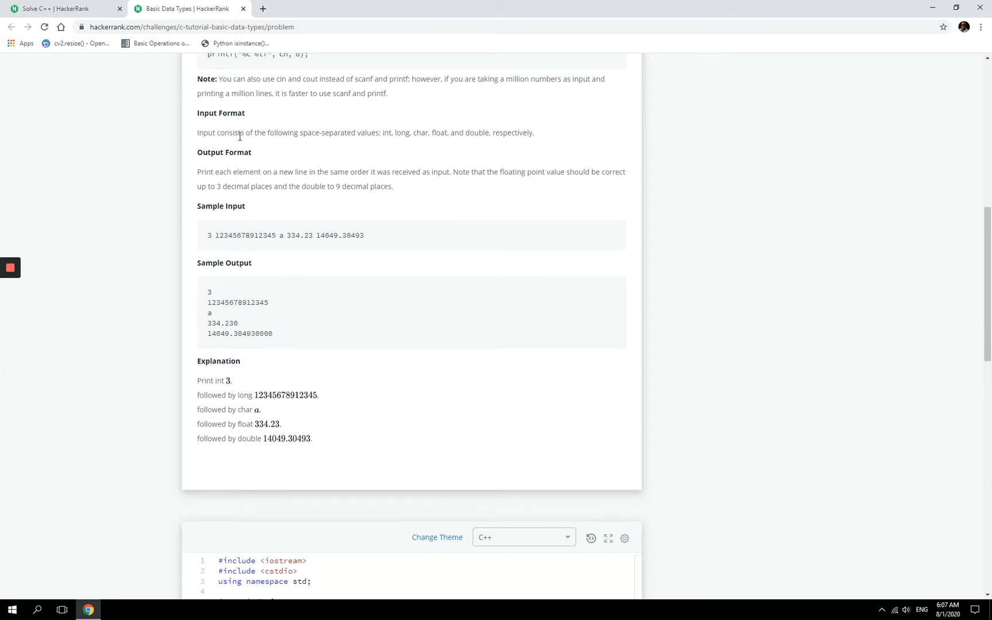
mouse_move(264, 134)
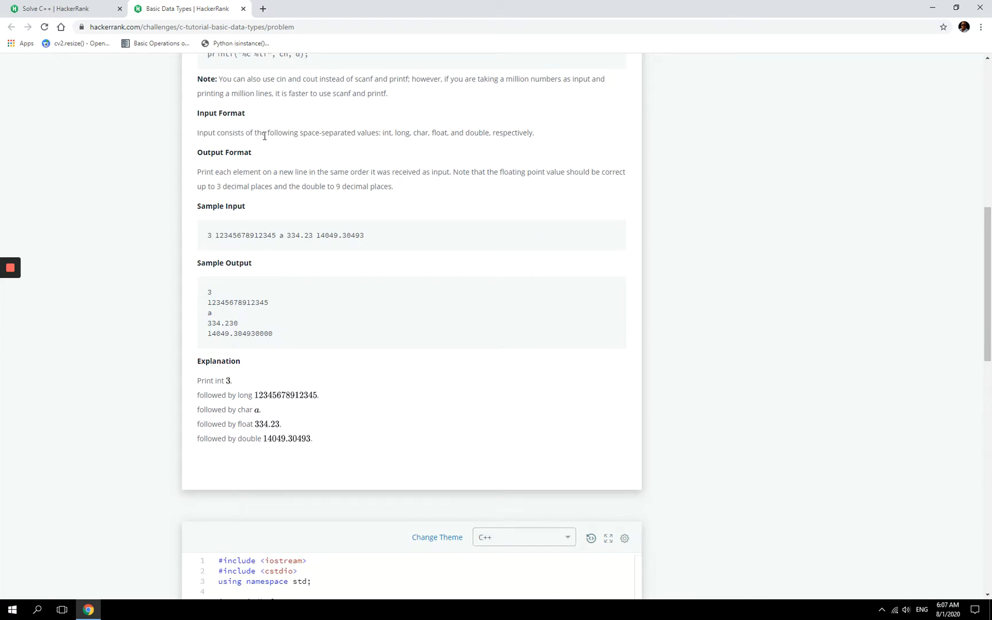
mouse_move(302, 135)
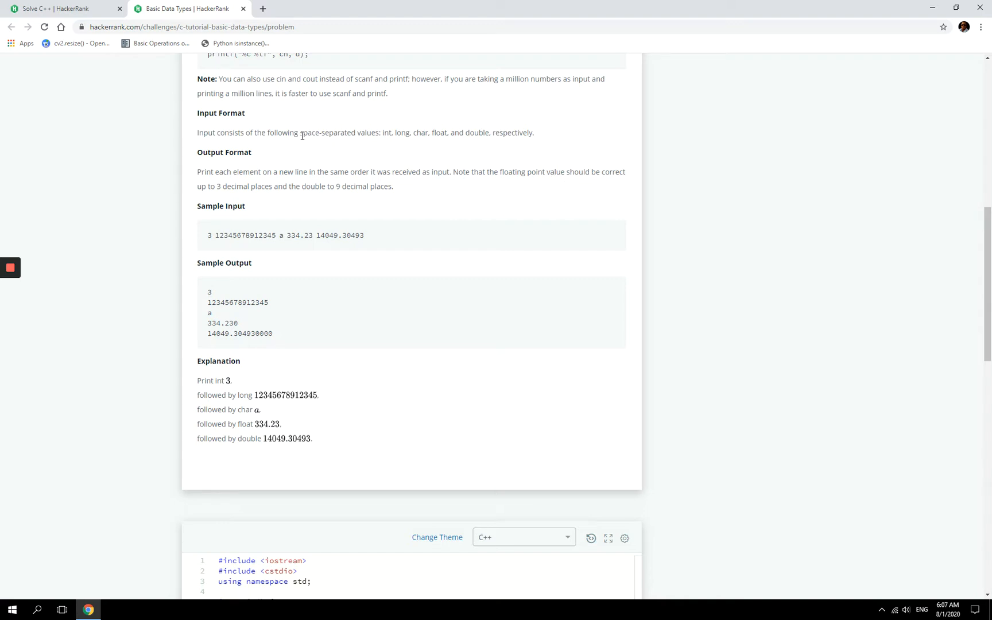
double_click(327, 132)
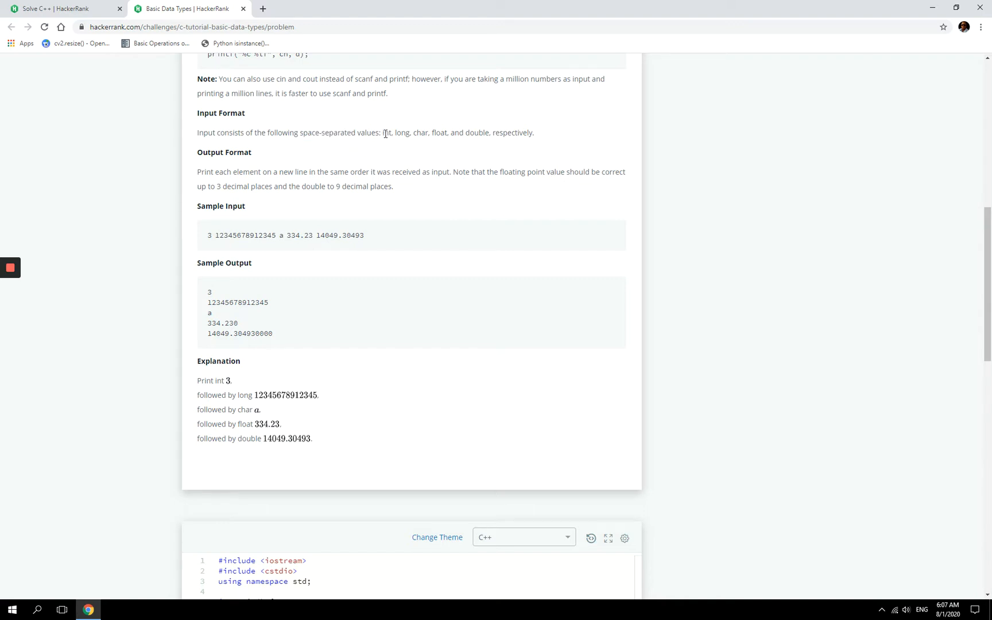
mouse_move(402, 137)
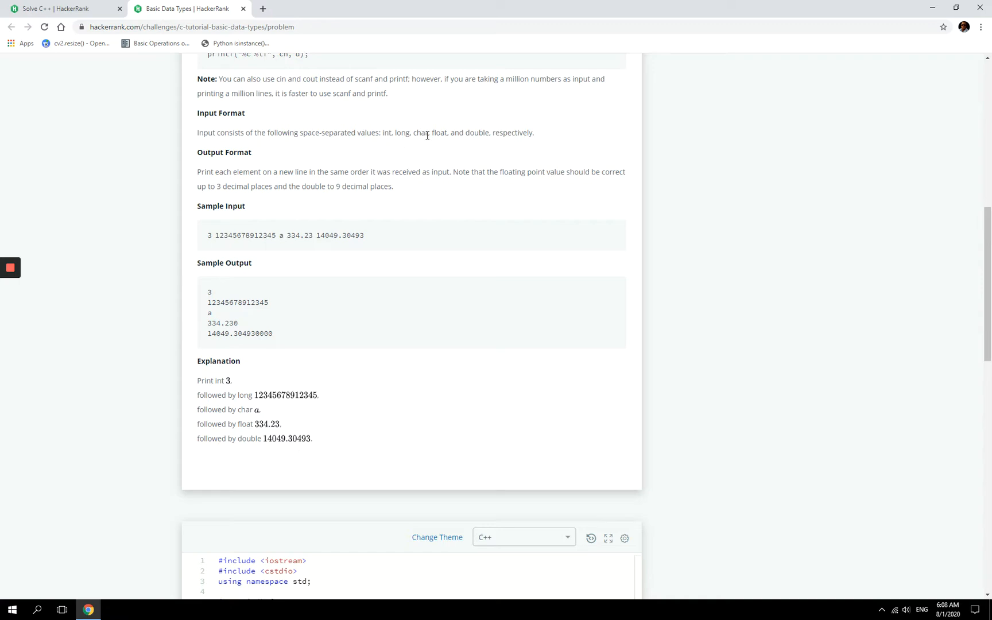
mouse_move(462, 147)
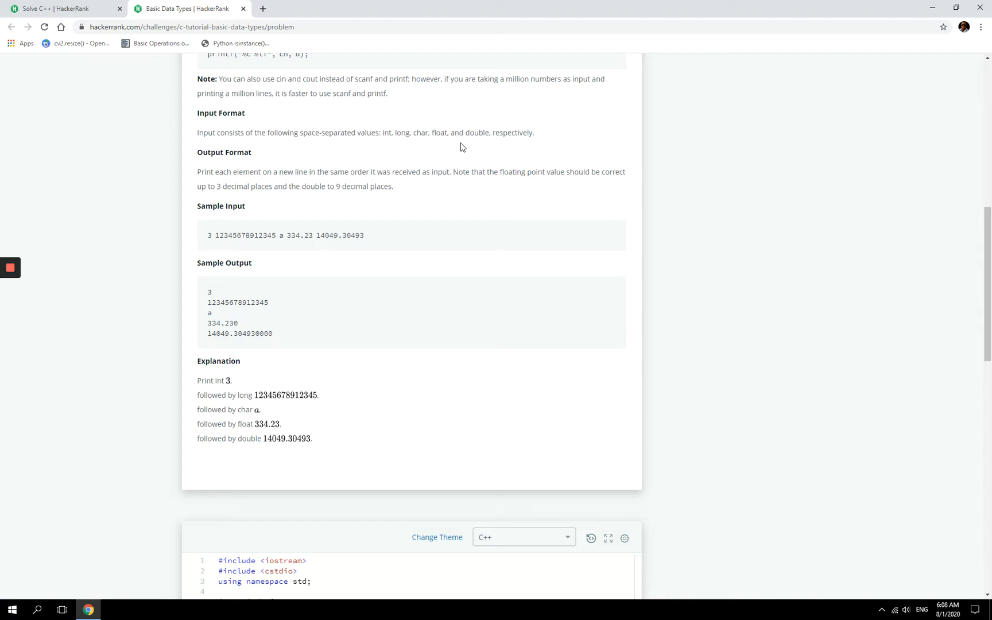
mouse_move(483, 137)
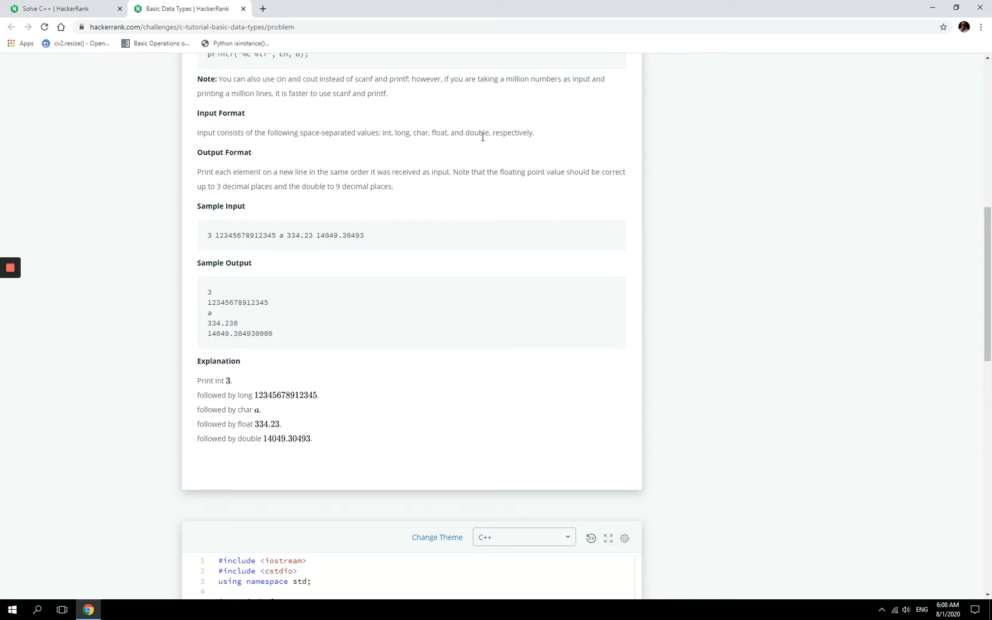
scroll(down, 3)
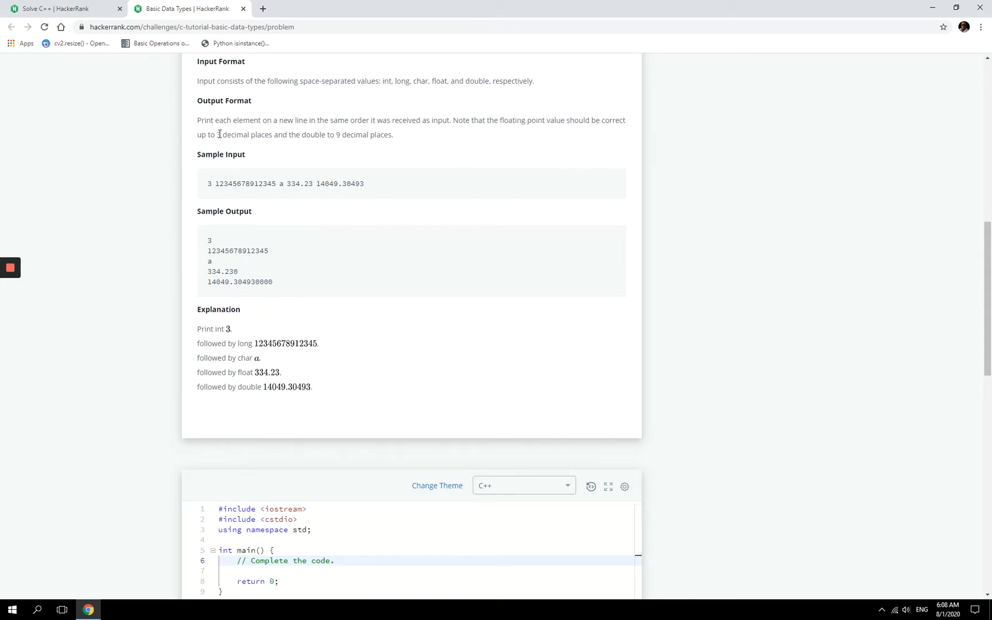
mouse_move(303, 137)
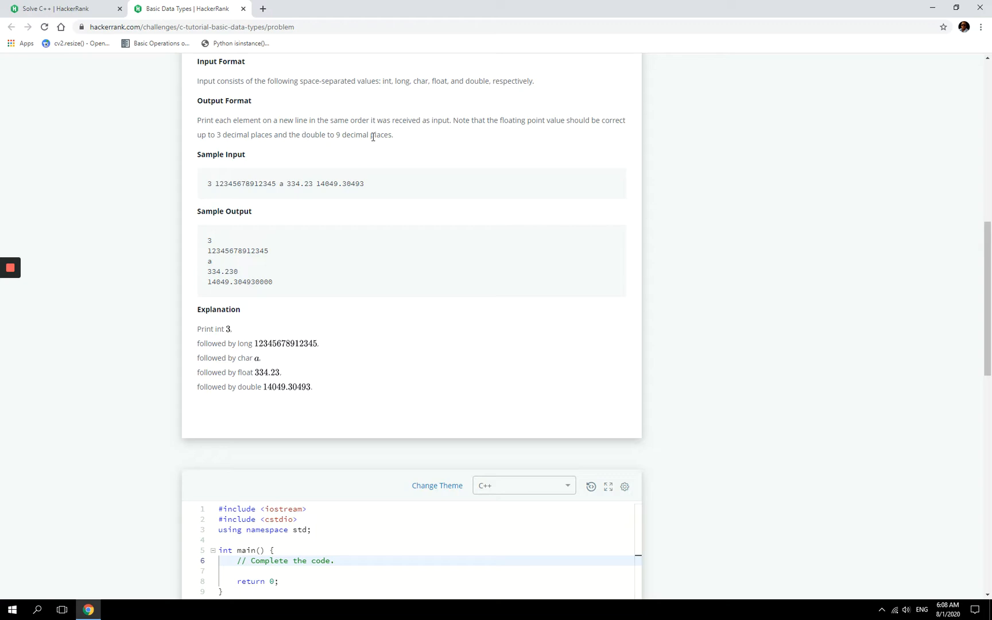
mouse_move(356, 185)
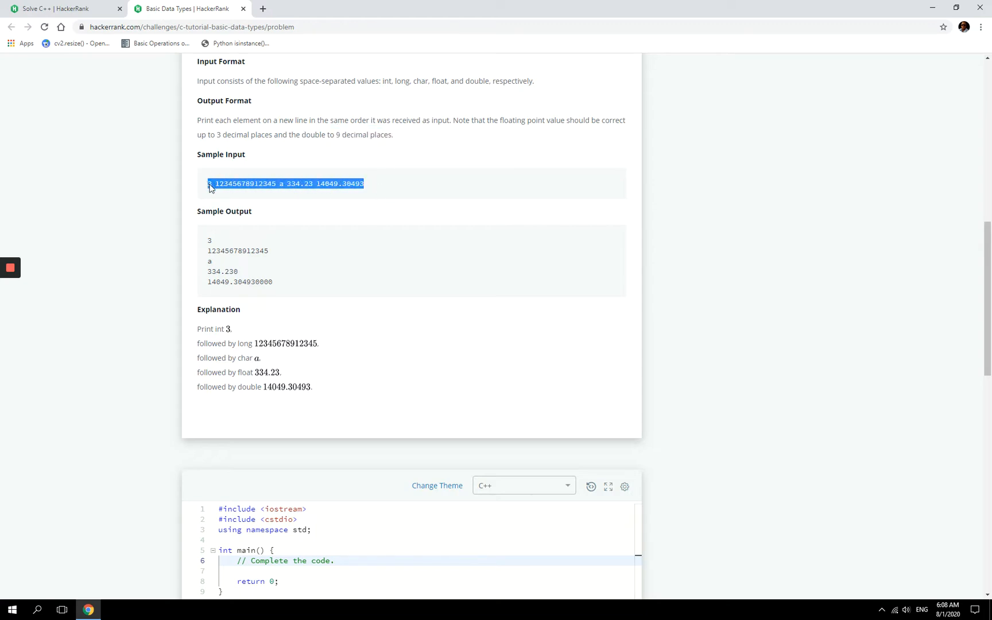
double_click(231, 183)
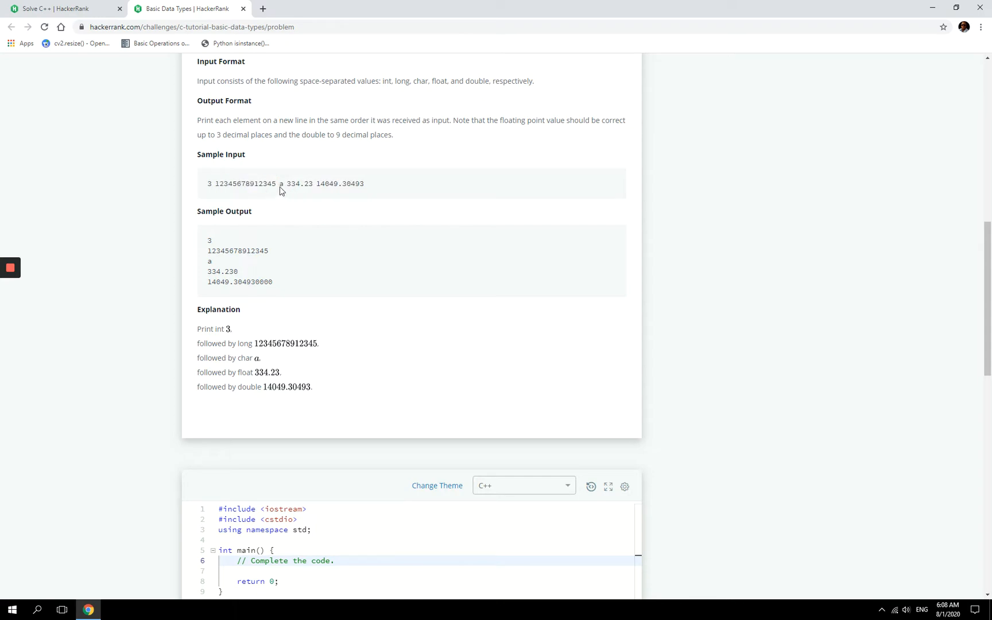
double_click(293, 184)
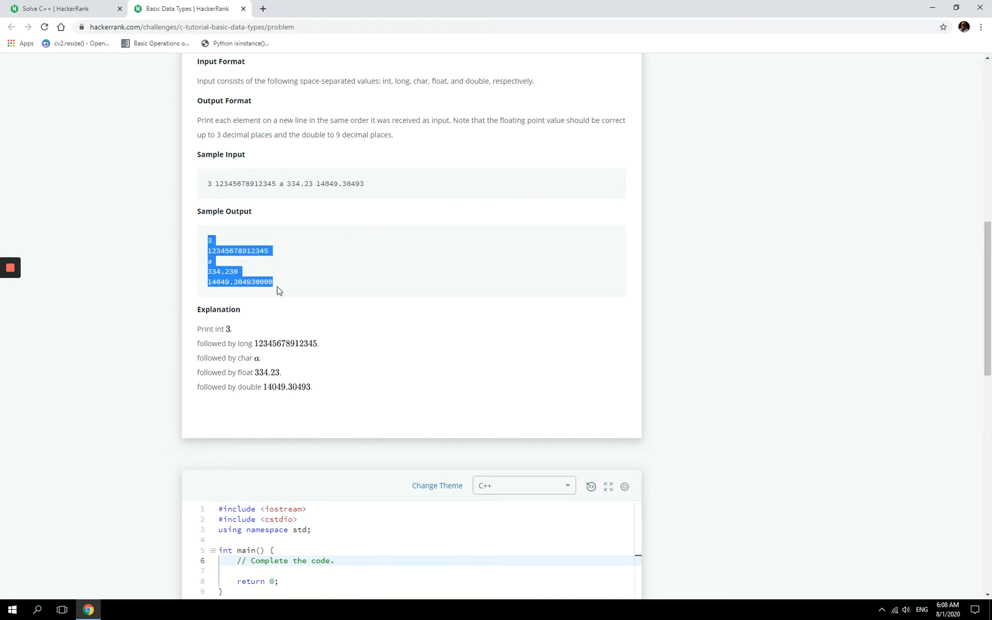
click(280, 288)
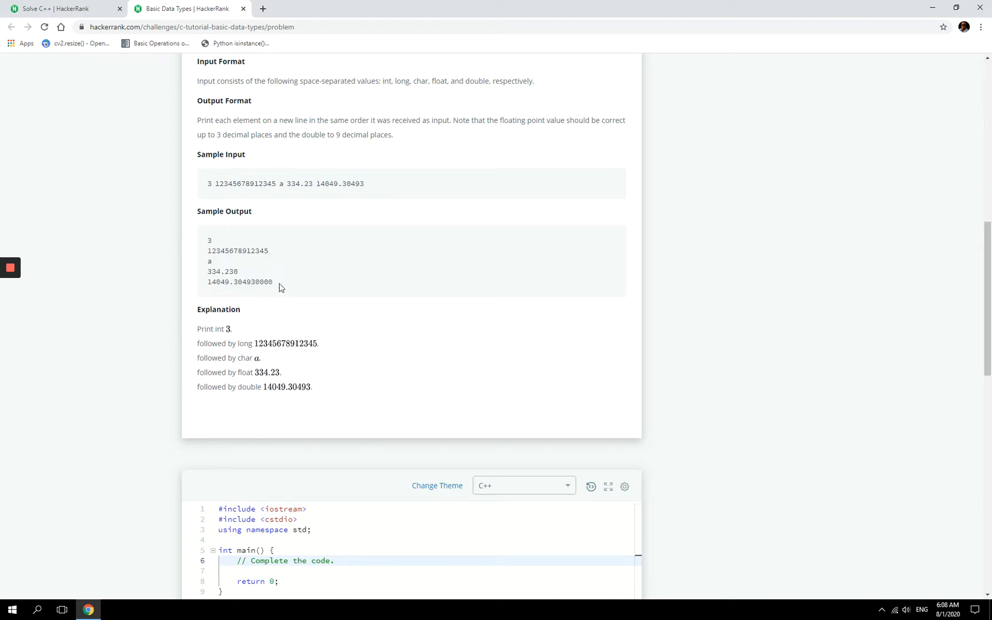
double_click(252, 282)
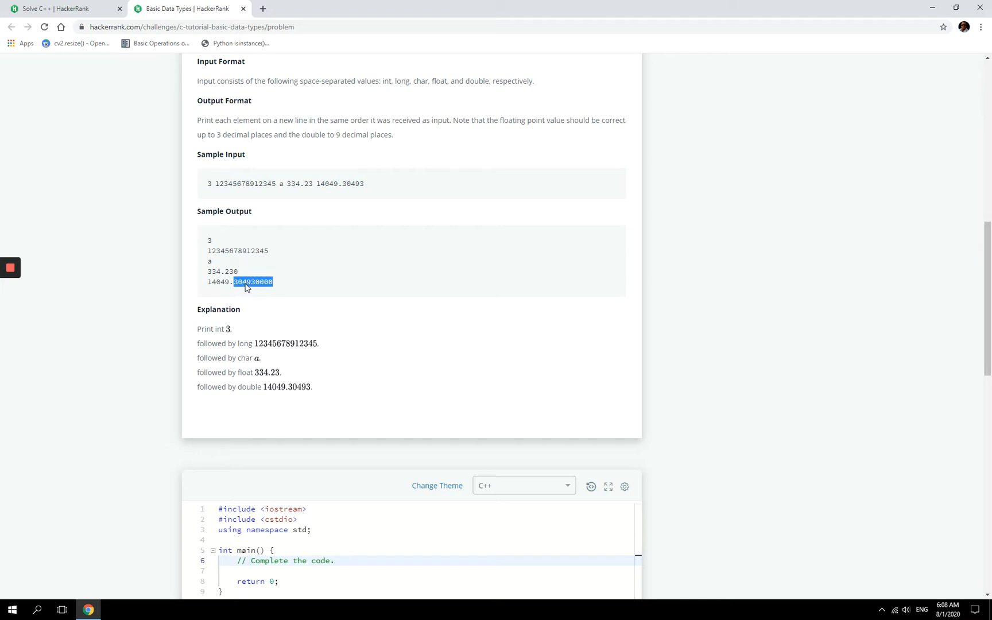
mouse_move(251, 287)
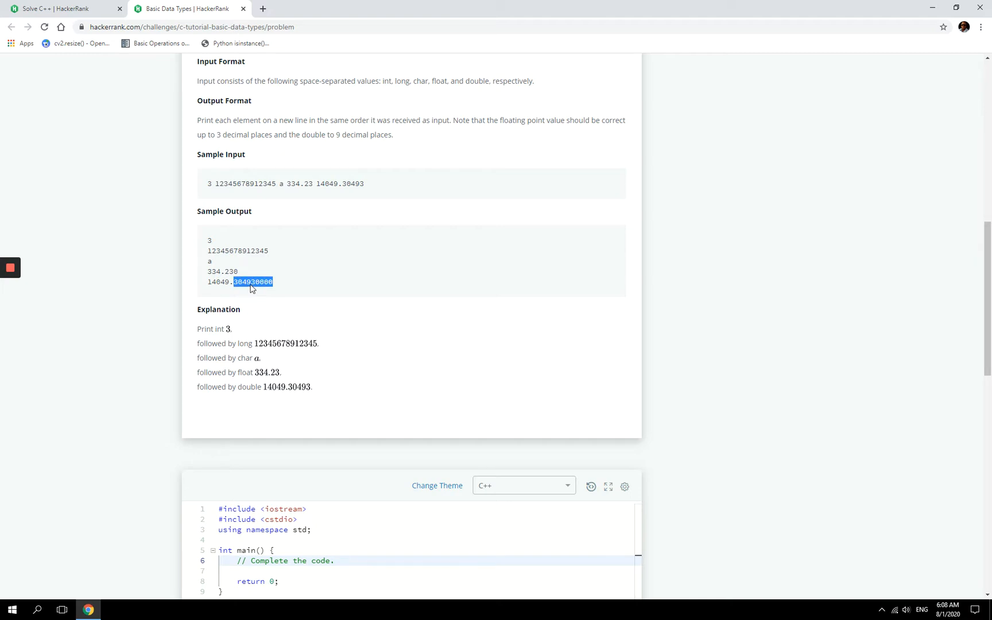
mouse_move(318, 191)
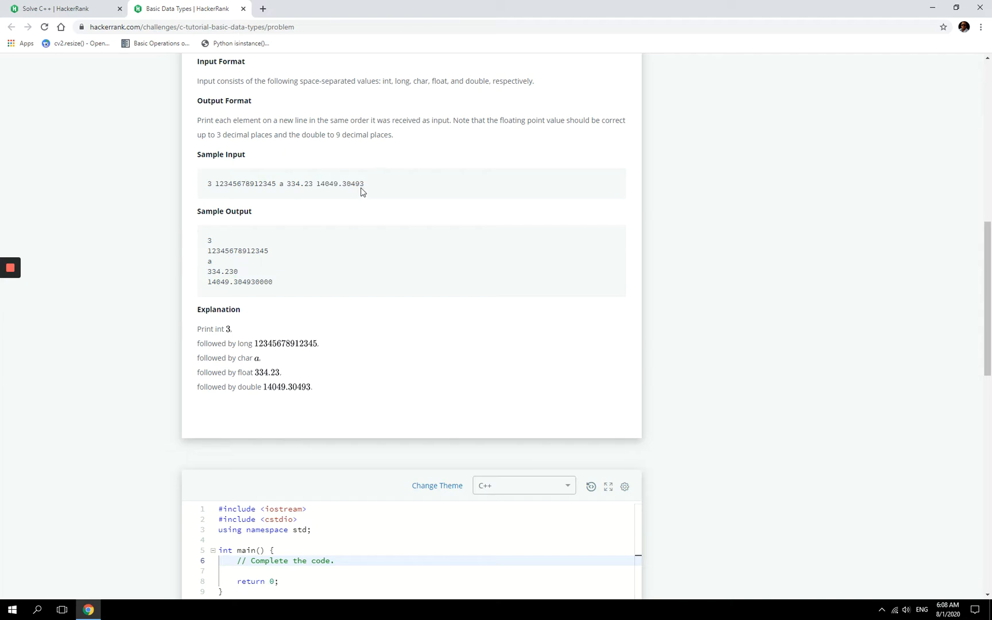
mouse_move(215, 256)
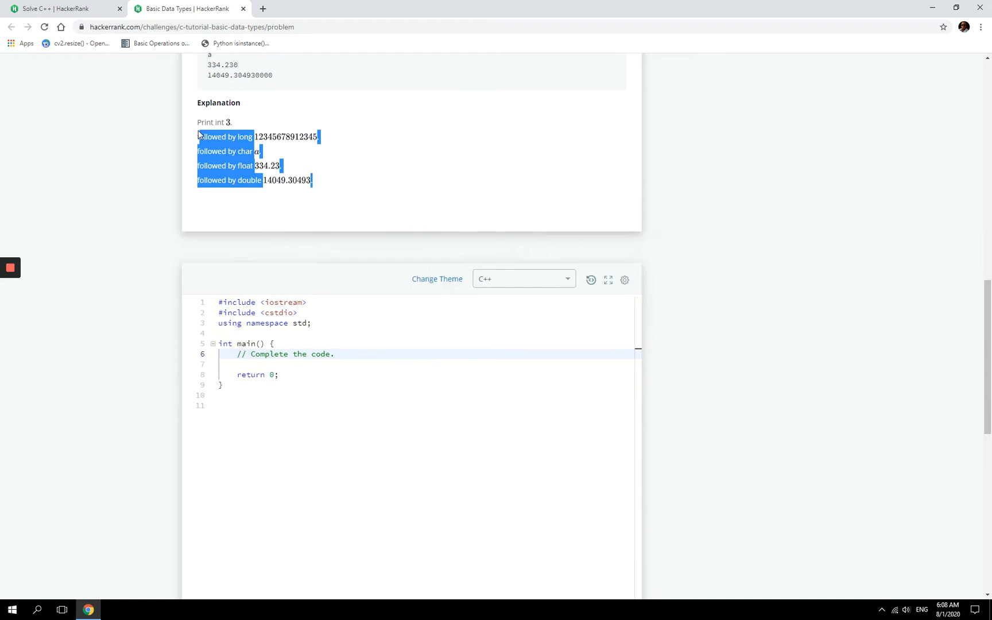
Declare myint, mylong, mychar, myfloat and mydouble in main, then begin a scanf call.
scroll(up, 3)
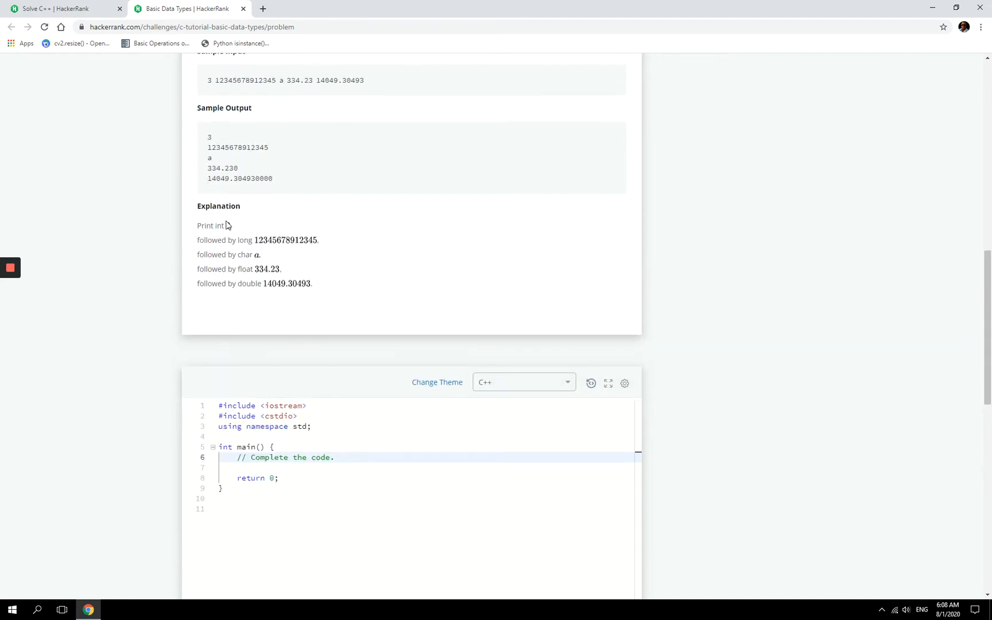
scroll(up, 3)
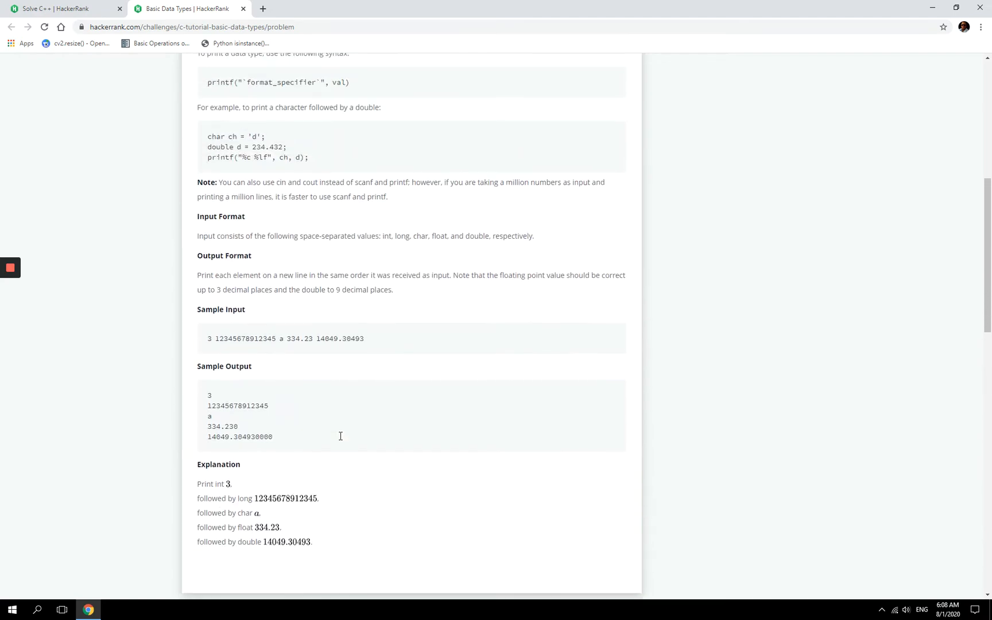
scroll(down, 3)
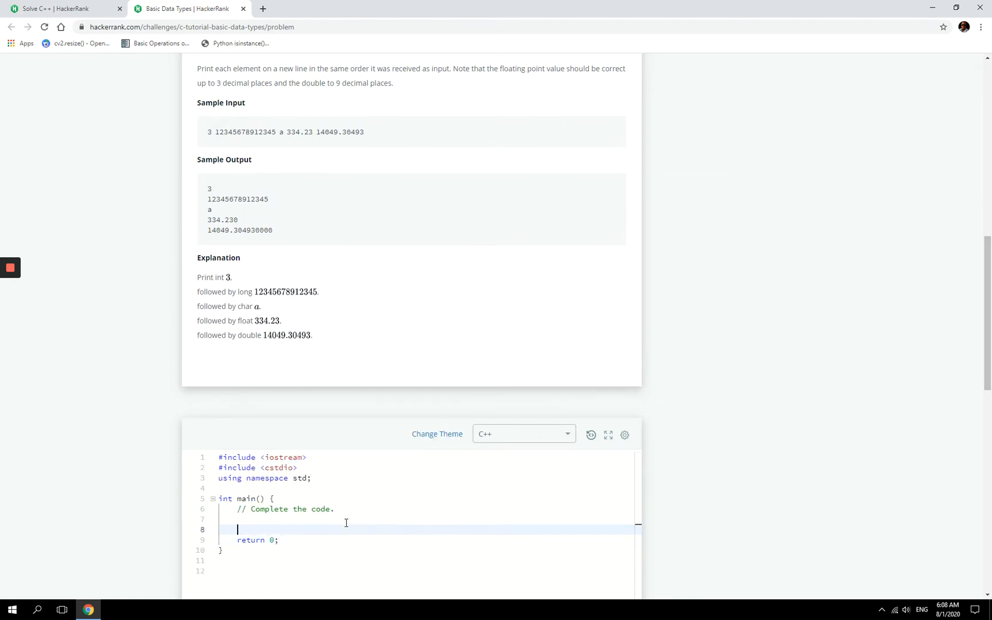
scroll(up, 3)
text(a)
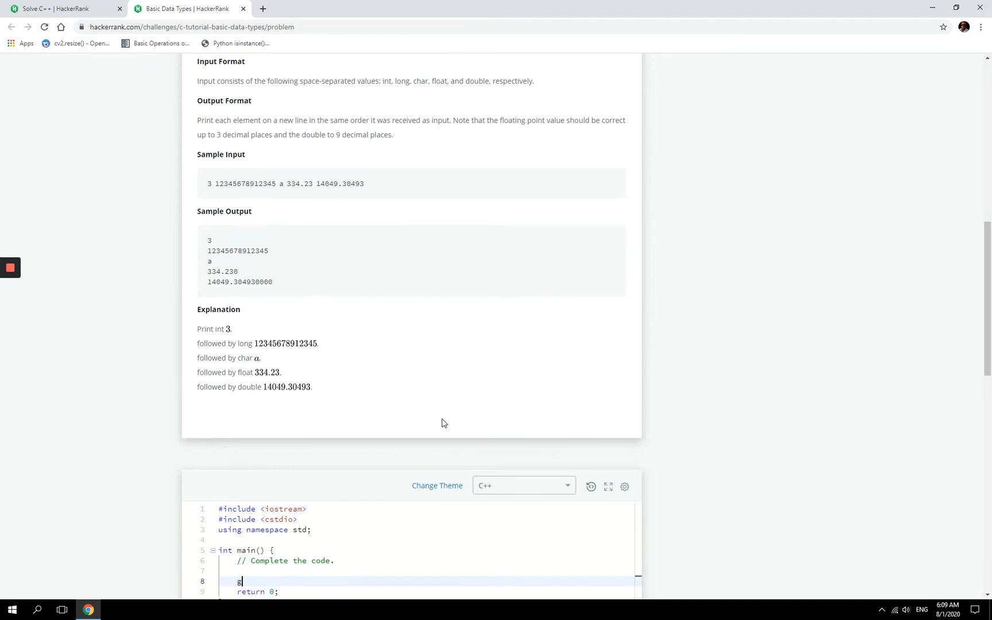
scroll(down, 3)
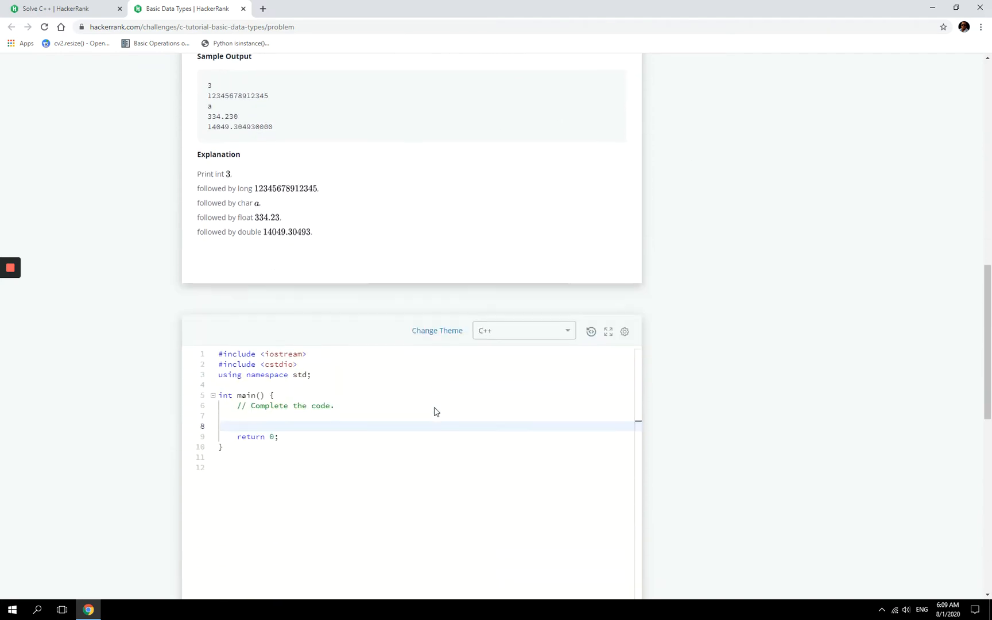
scroll(down, 3)
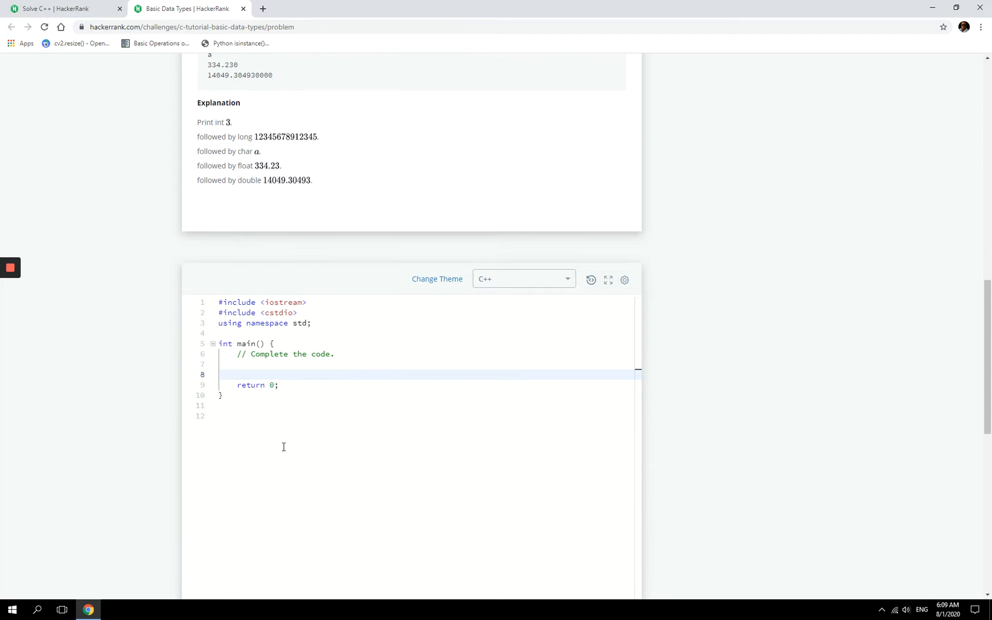
mouse_move(331, 401)
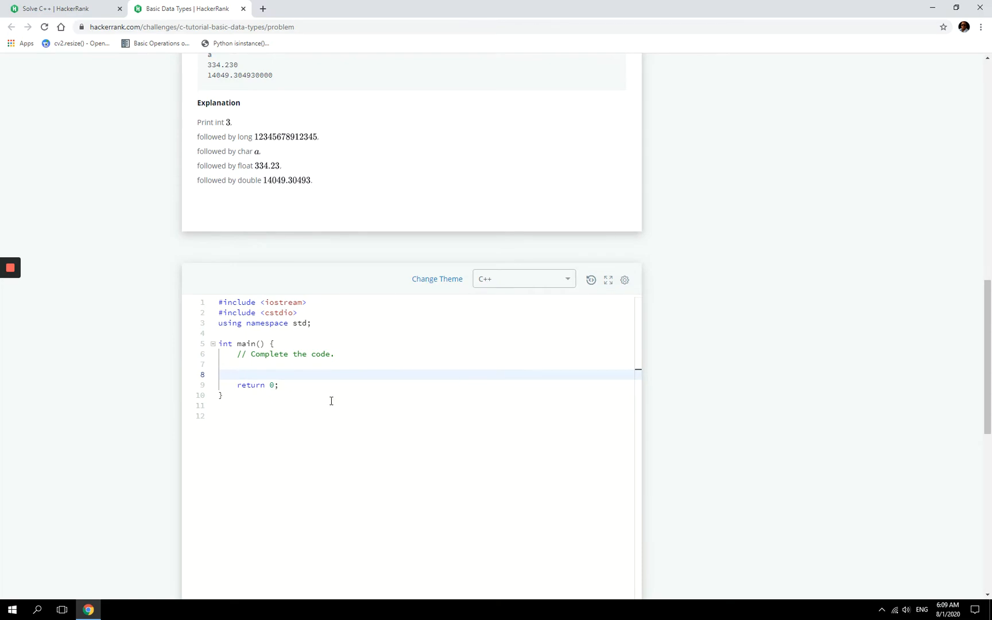
text(int m)
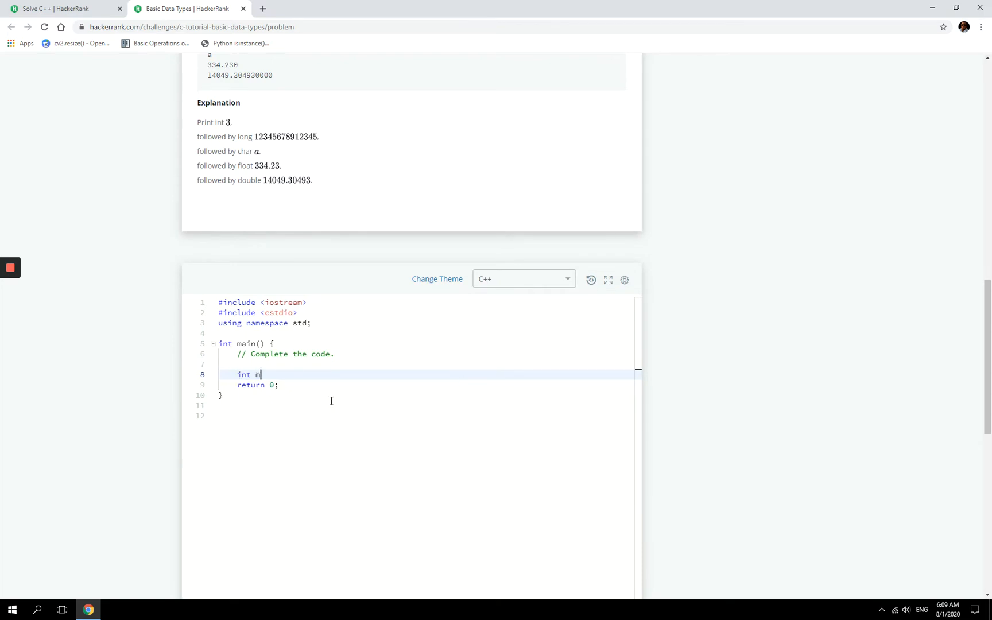
text(yint;)
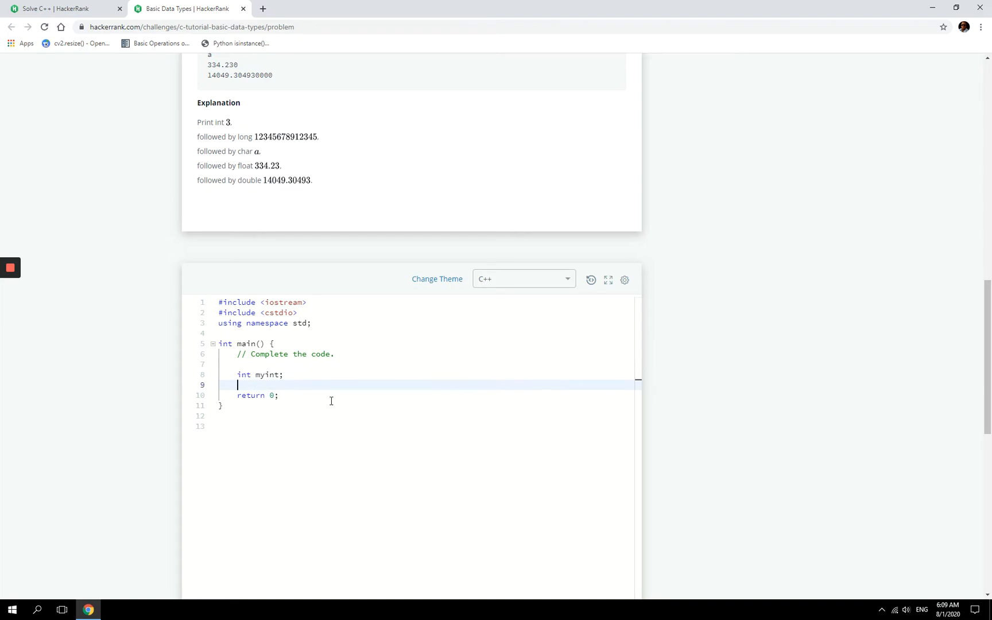
text(long)
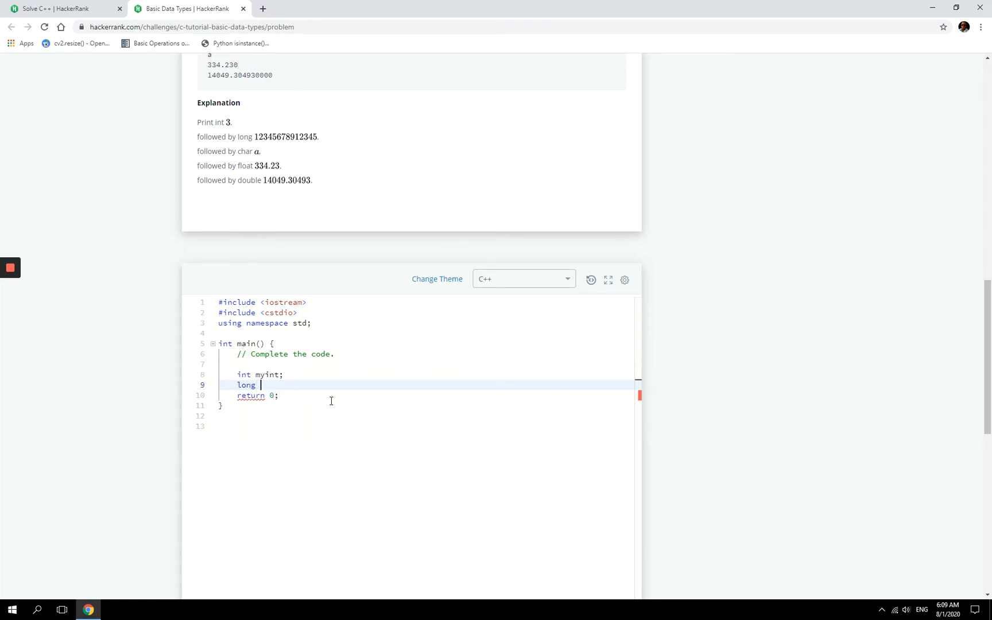
text(mylong;)
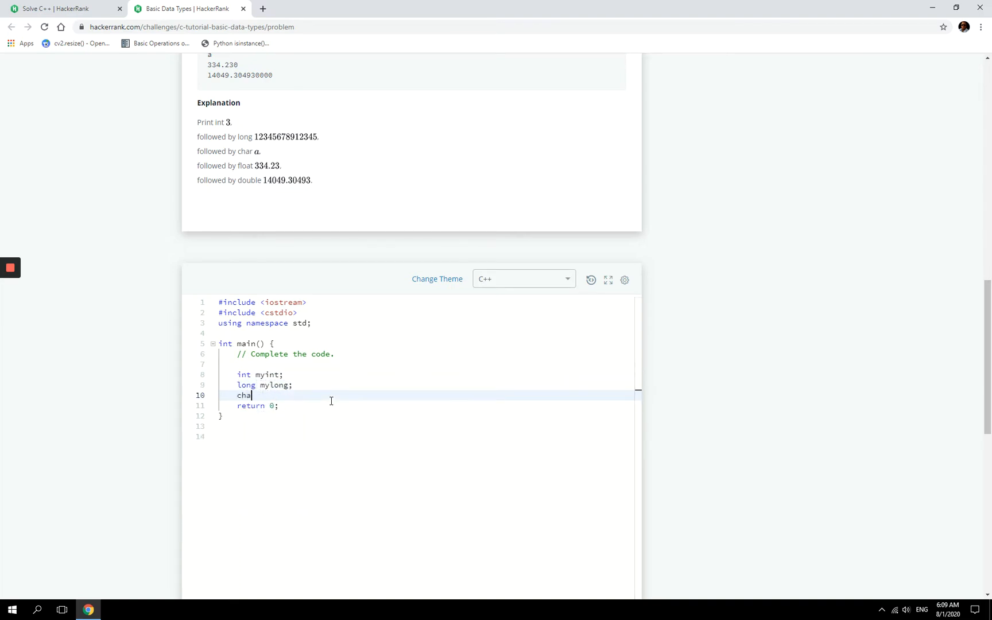
text(r mychar;)
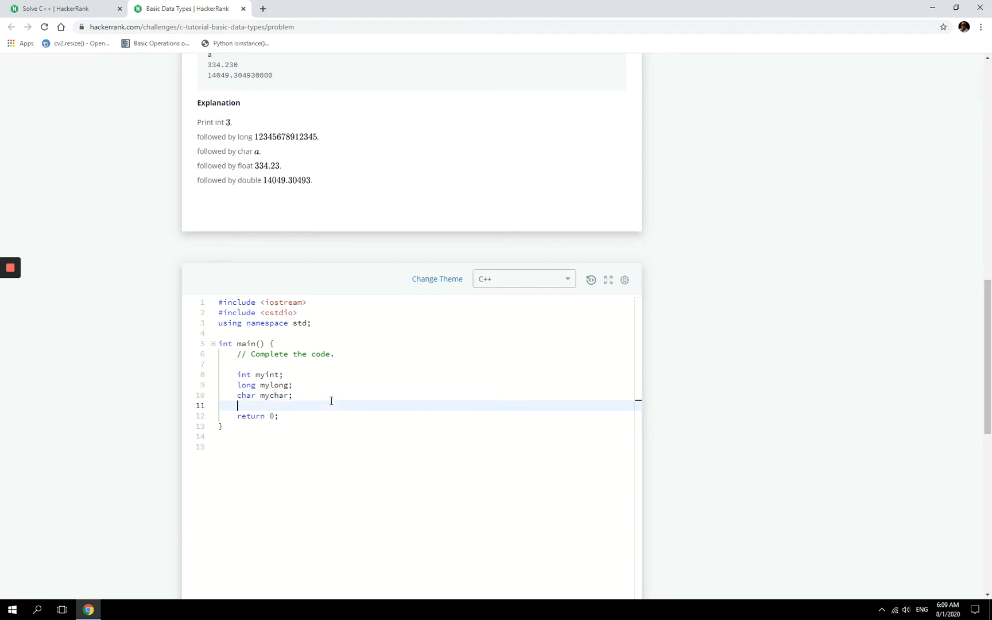
text(float myfl)
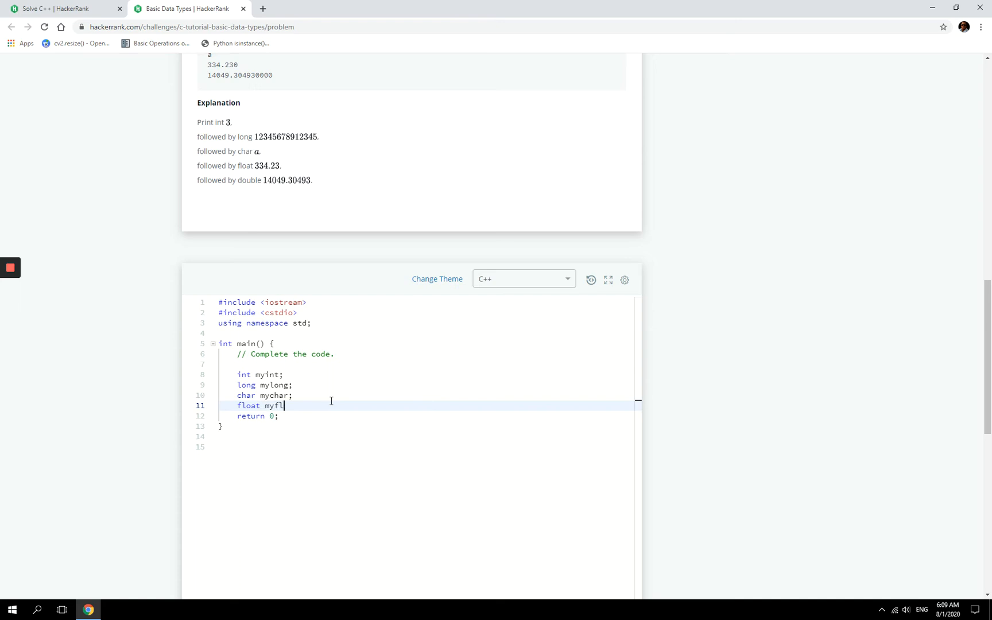
text(oat;)
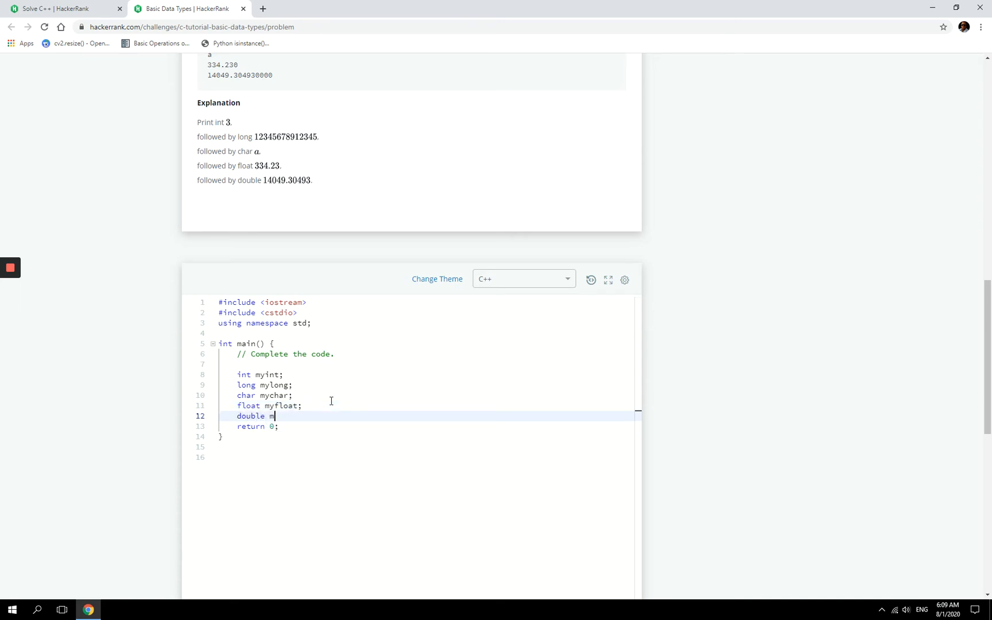
text(ydouble;)
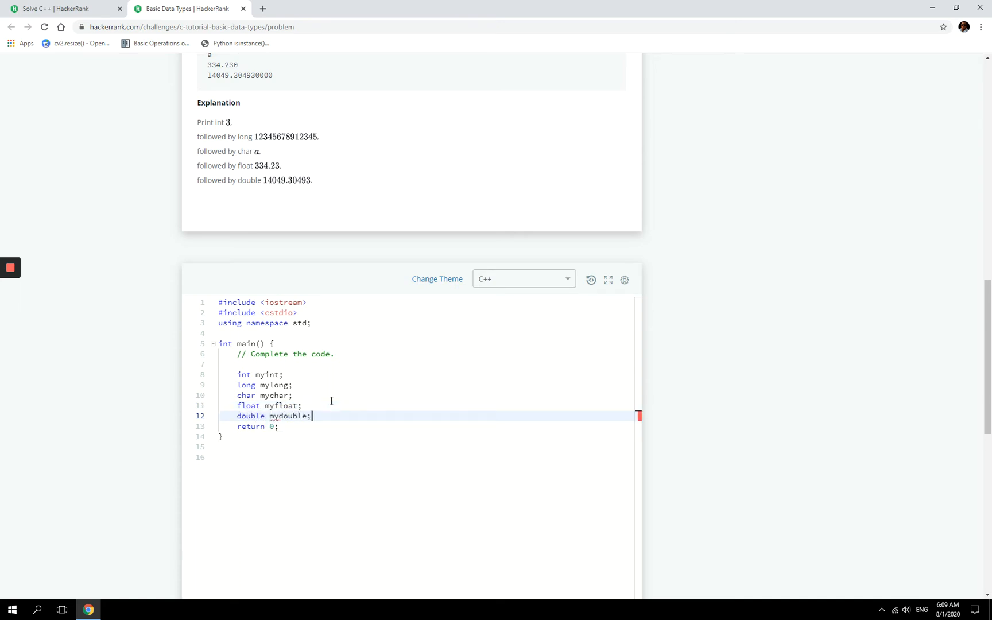
text(scanf(k)
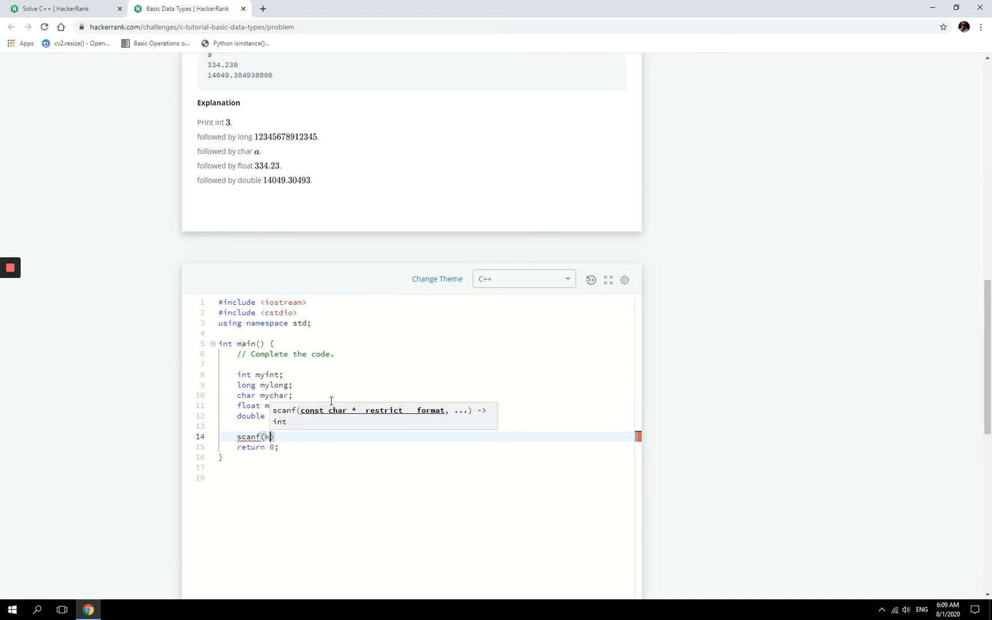
Write the scanf format string "%d %ld %c %f %lf".
key(Backspace)
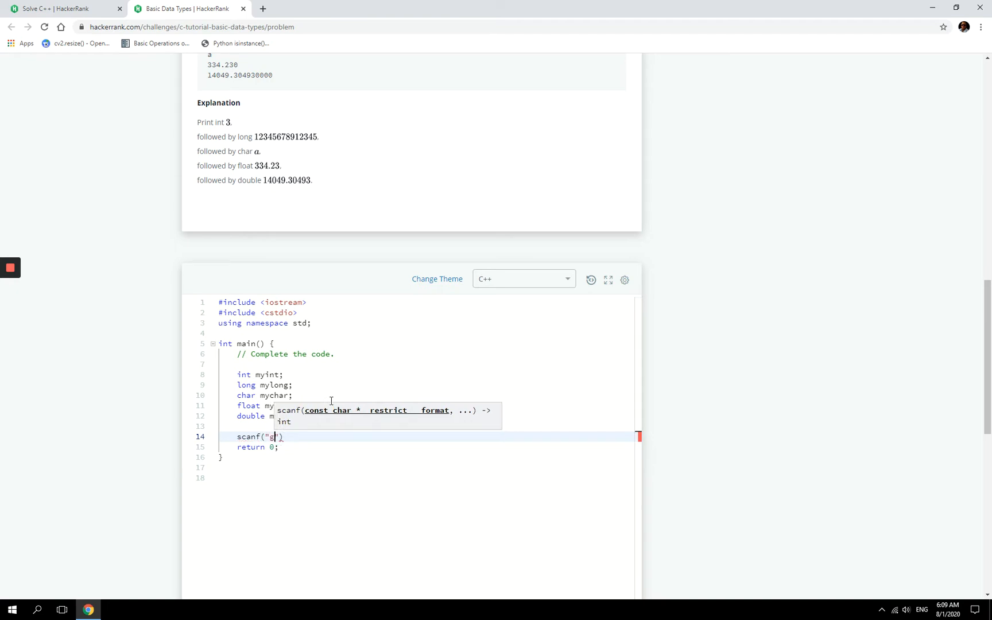
key(Backspace)
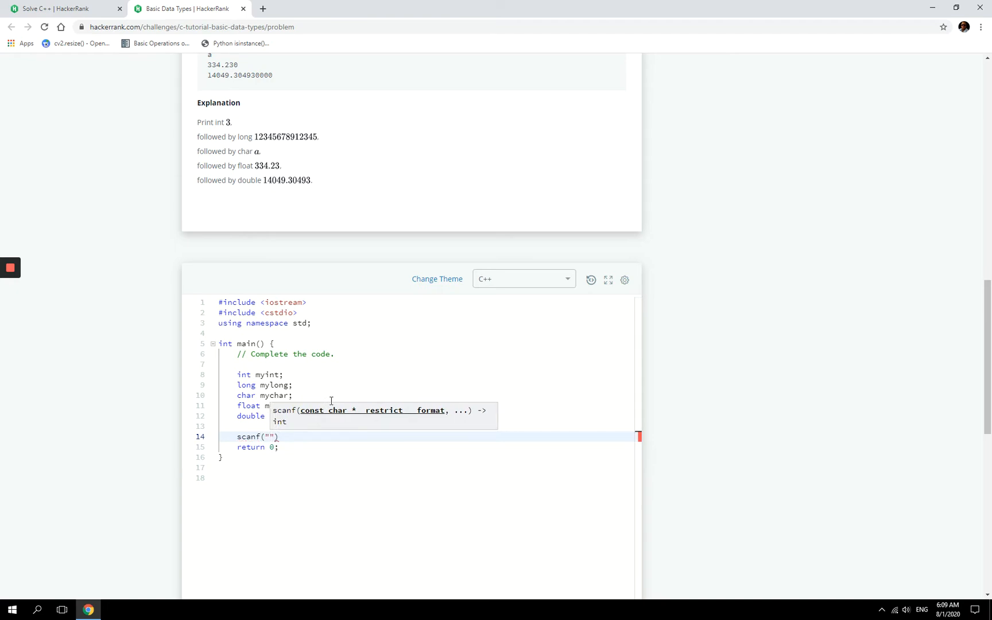
text(%)
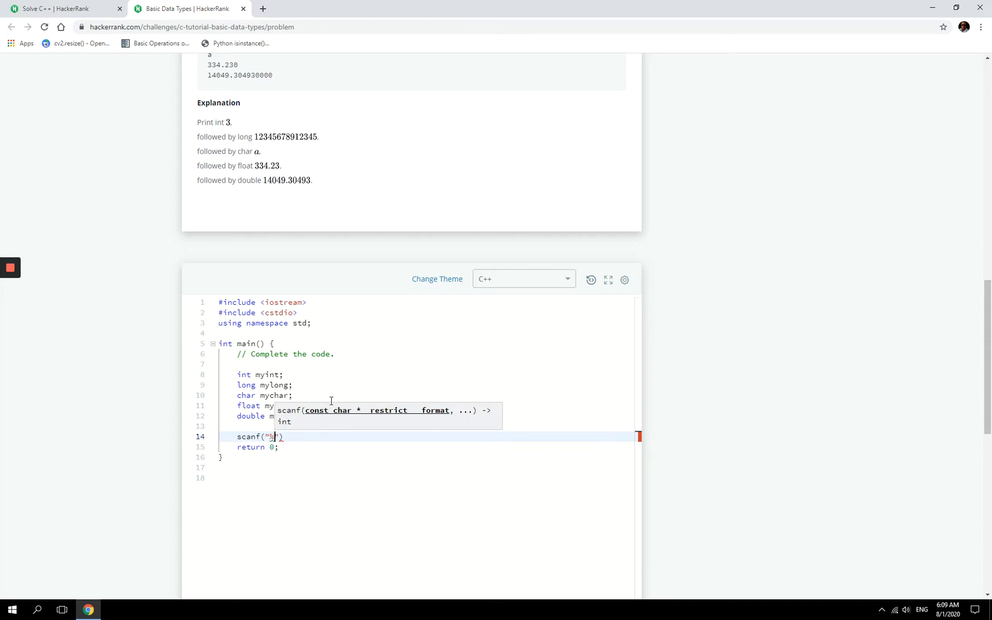
text(d %)
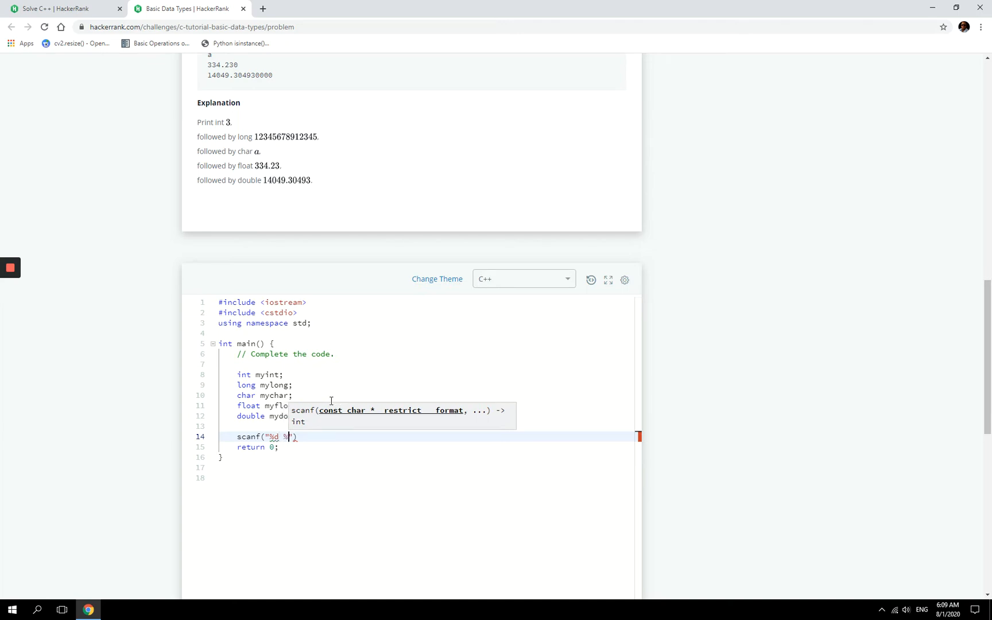
text(ld)
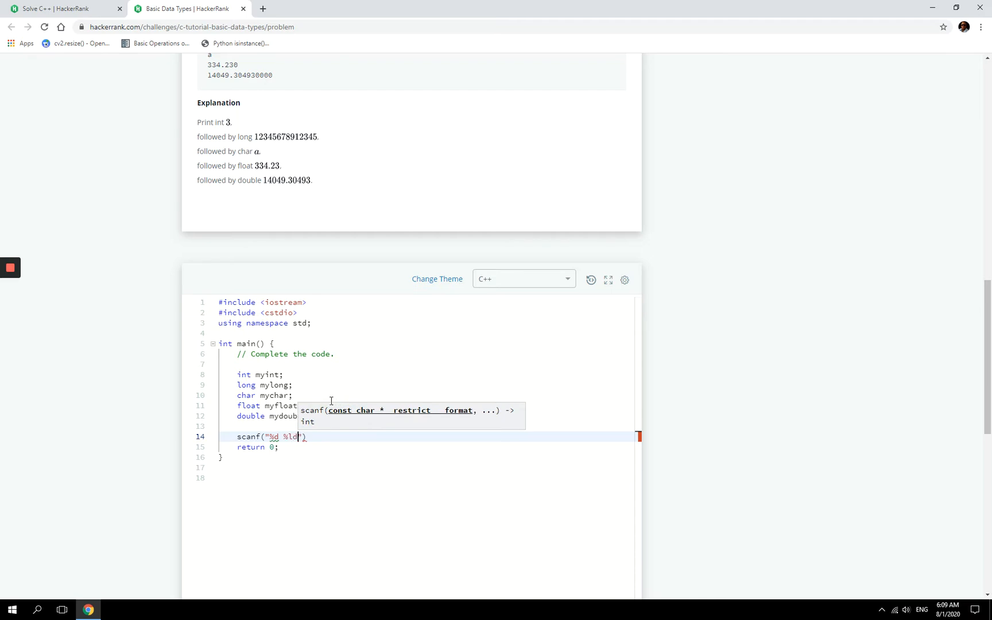
text(%)
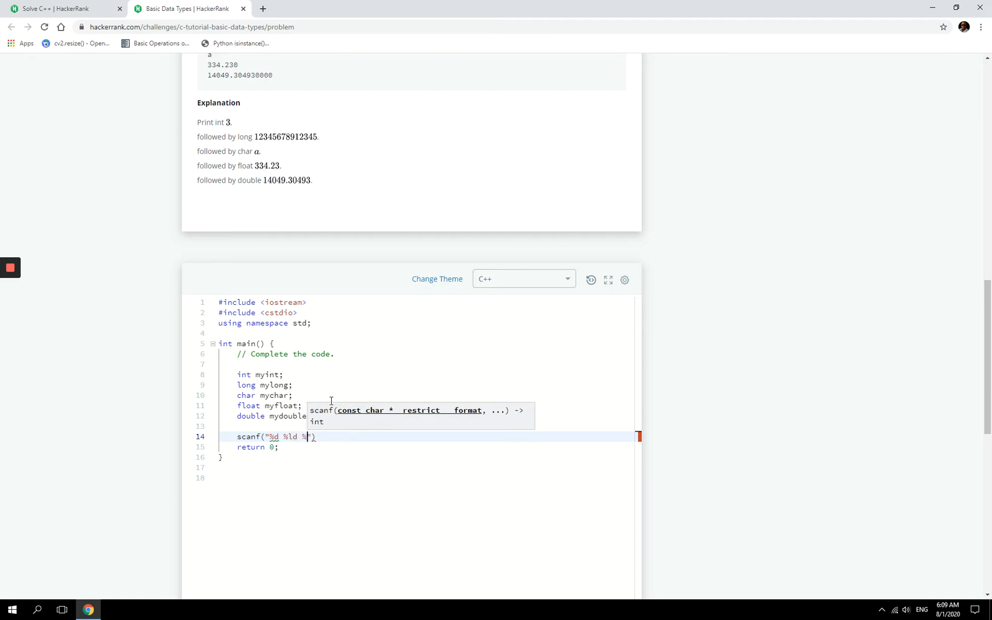
text(c)
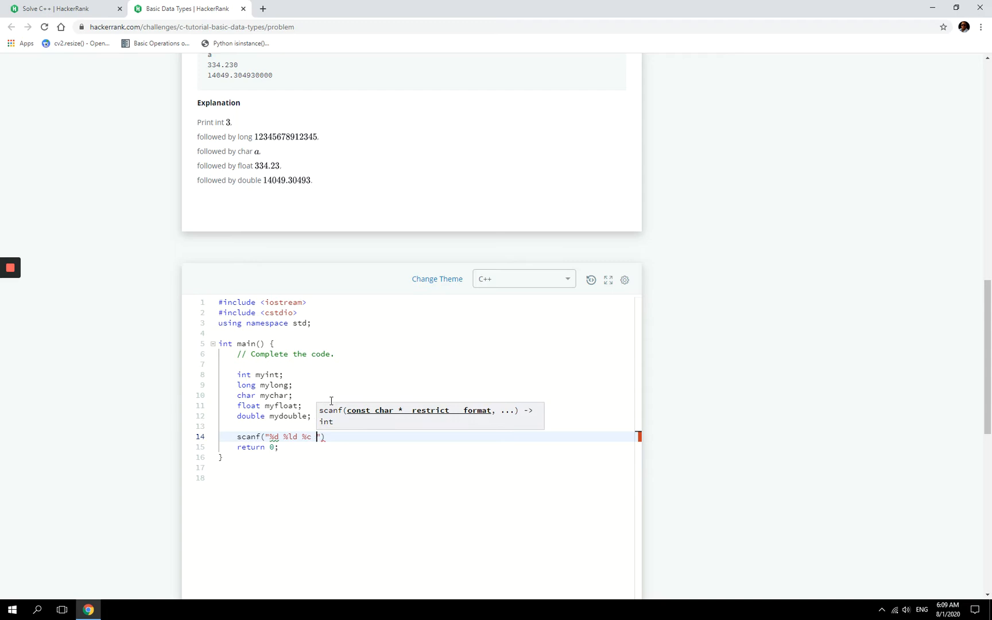
text(%)
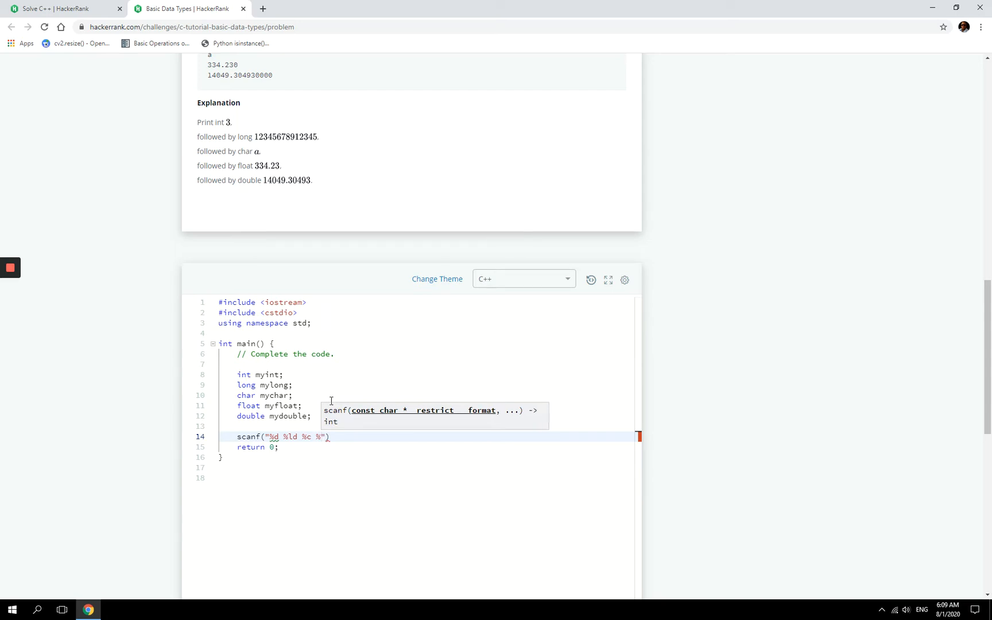
text(%f)
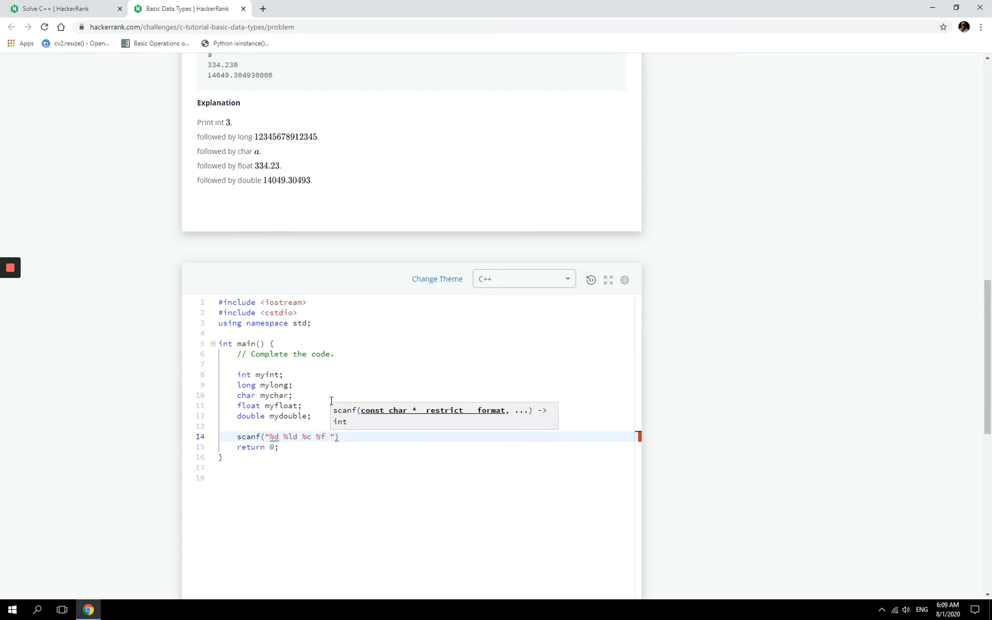
text(%)
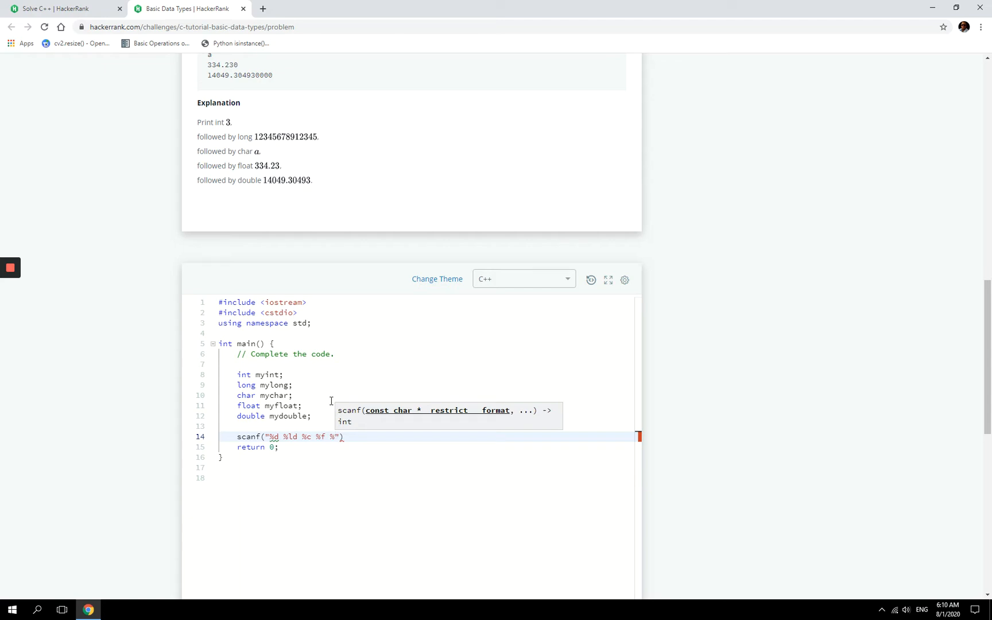
text(lf)
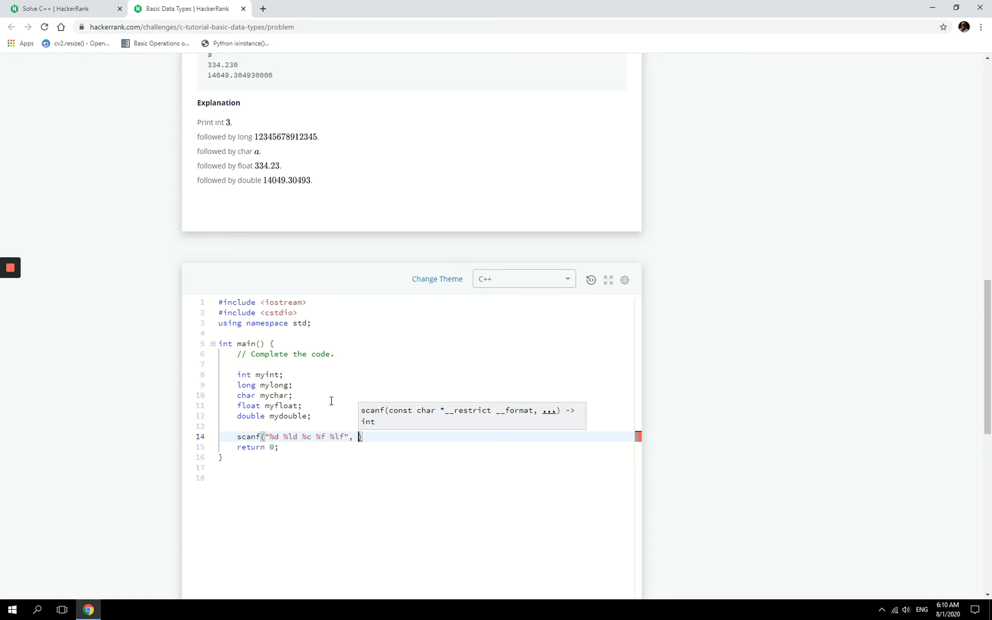
Pass &myint, &mylong, &mychar, &myfloat and &mydouble as the scanf arguments.
text(&)
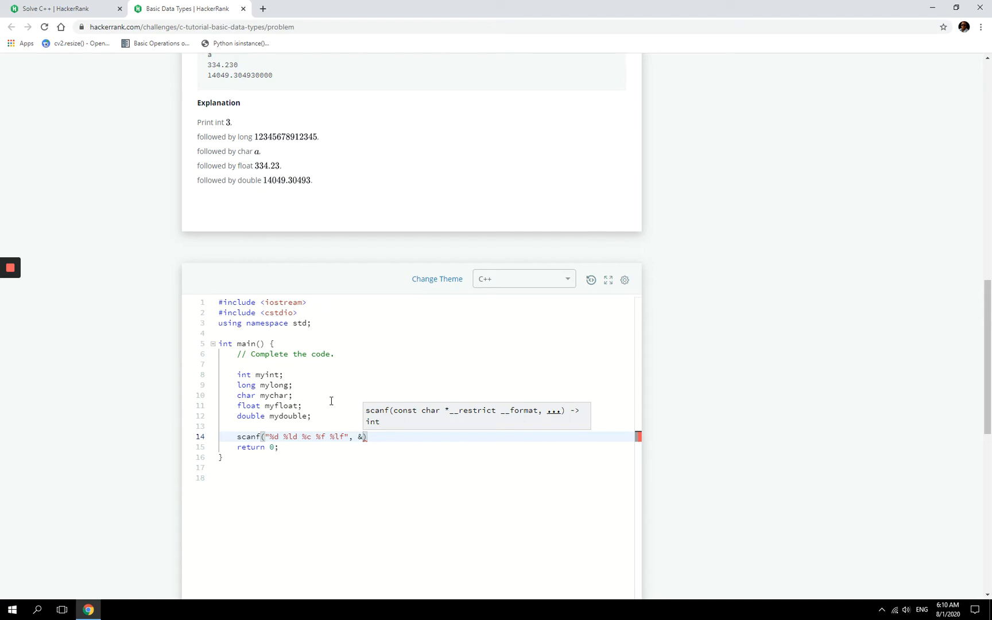
key(Backspace)
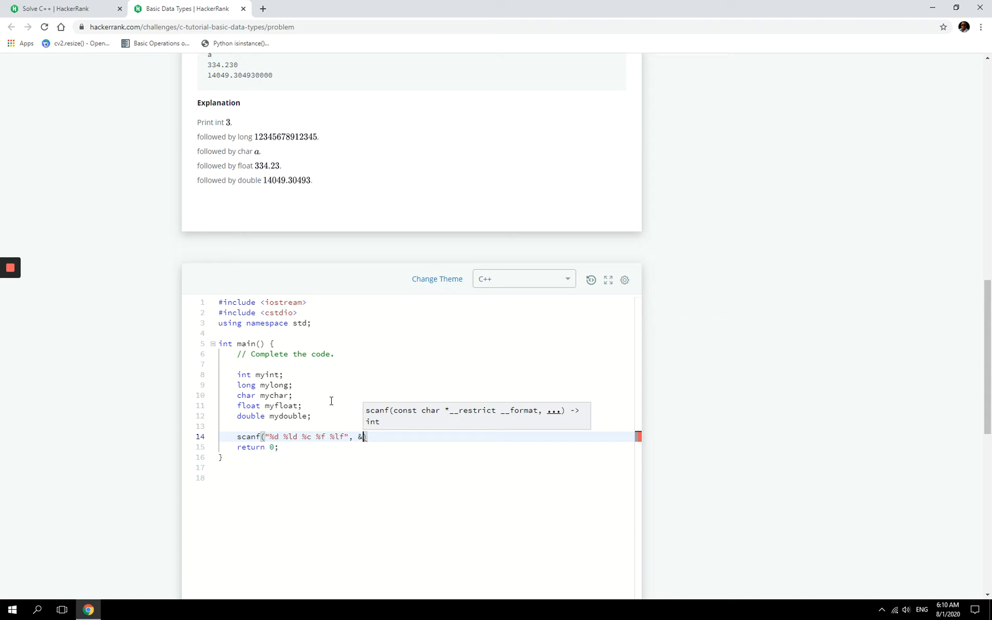
text(myint,)
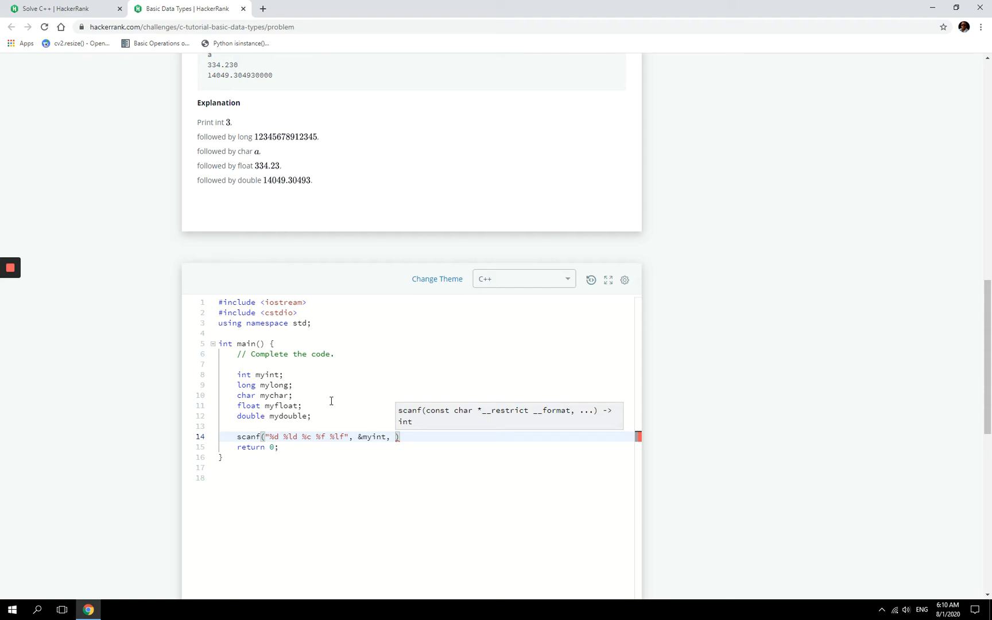
text(&mylong, &mychar,)
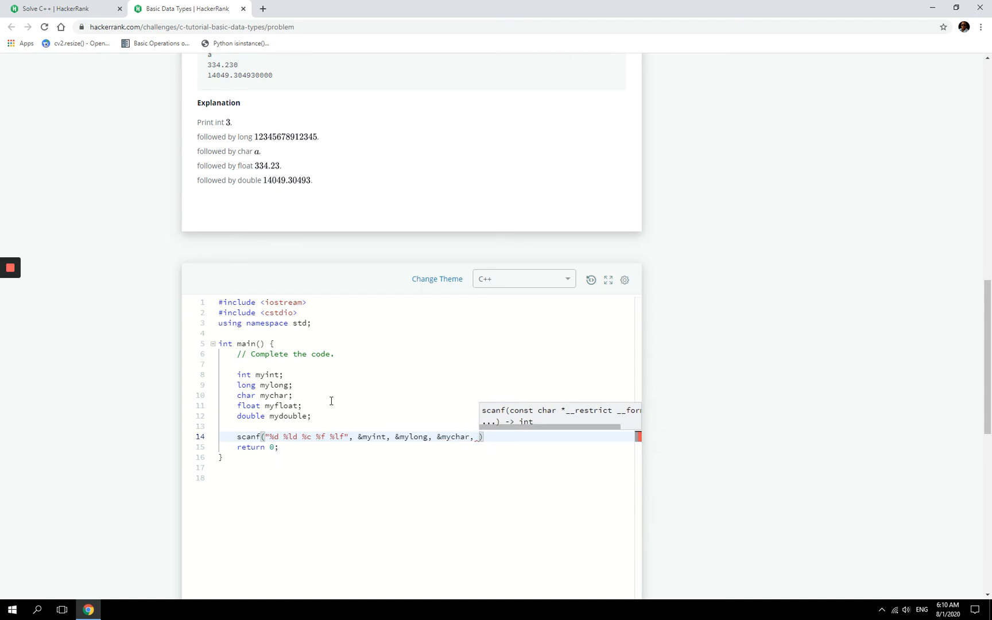
text(&myfloat, m)
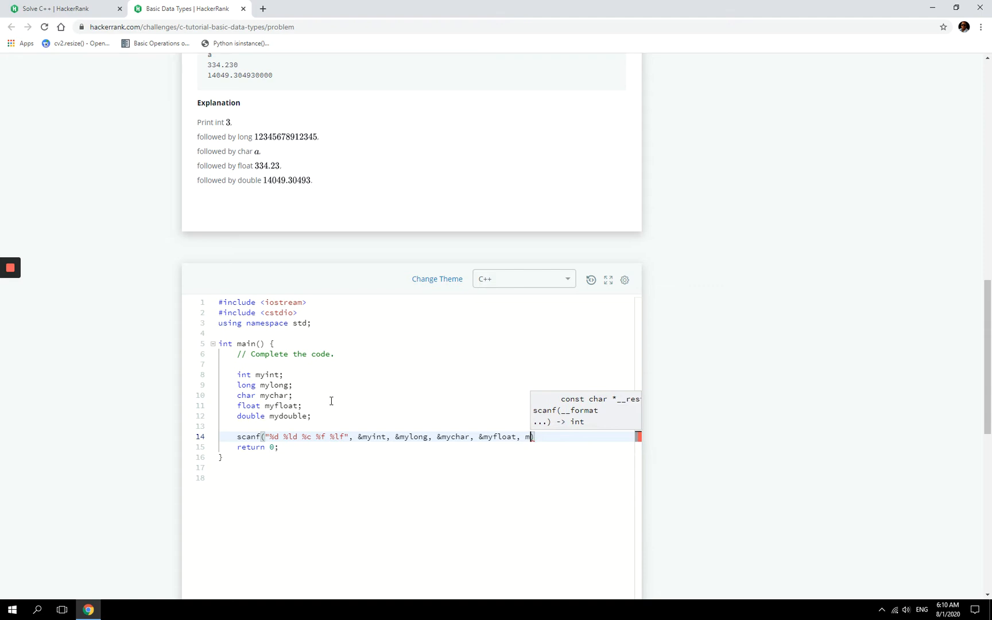
text(ydouble)
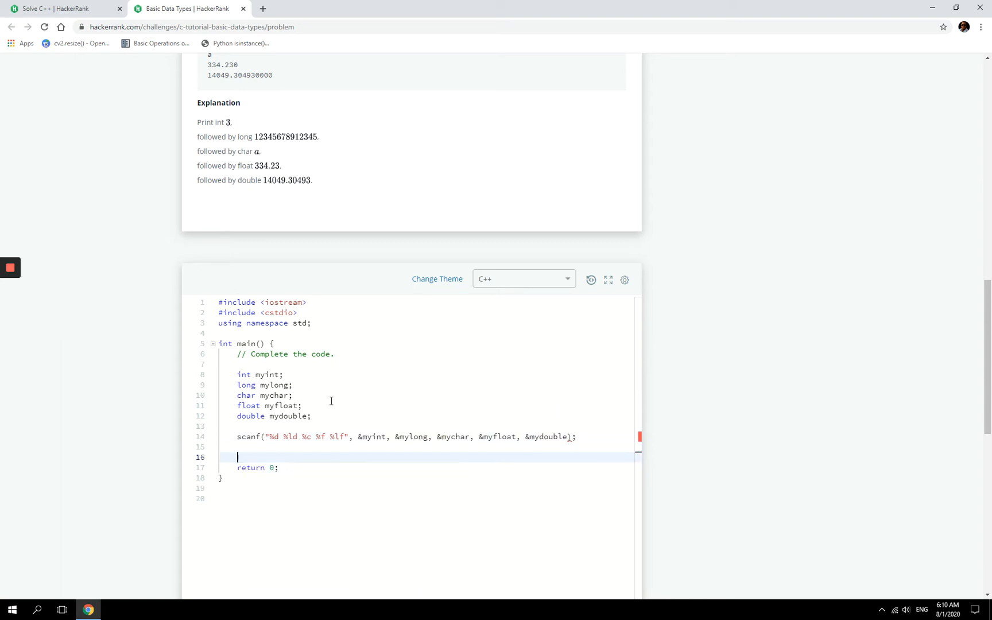
Write the first print statement, printf("%d", myint);.
text(pin)
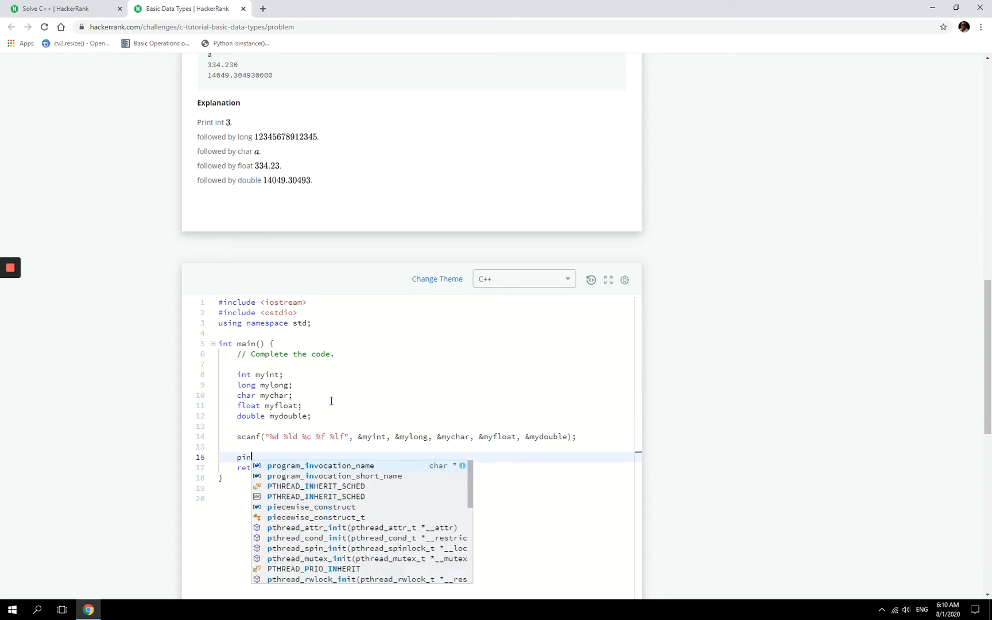
text(tf()
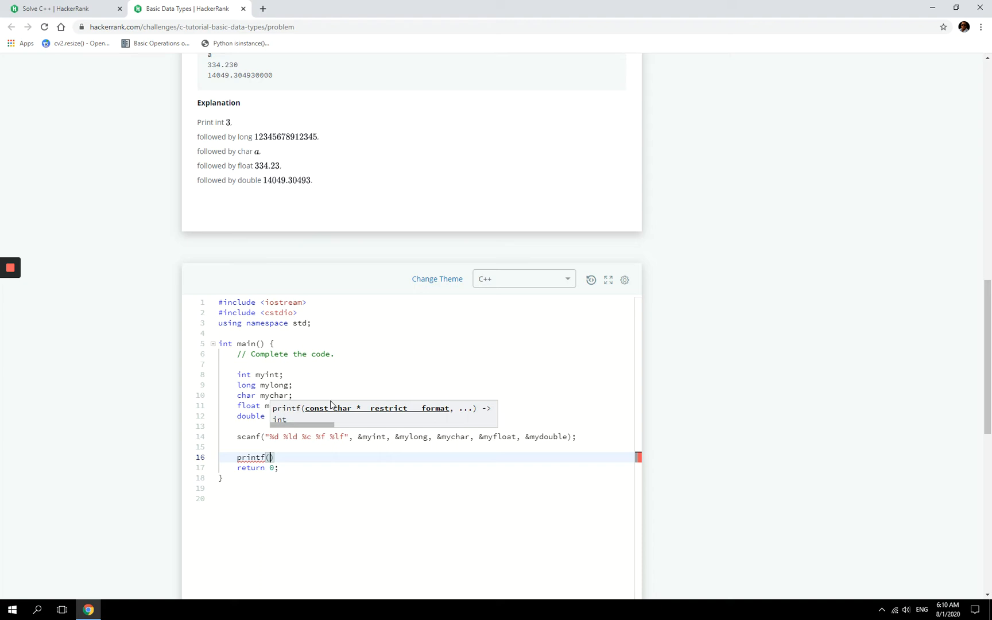
mouse_move(330, 401)
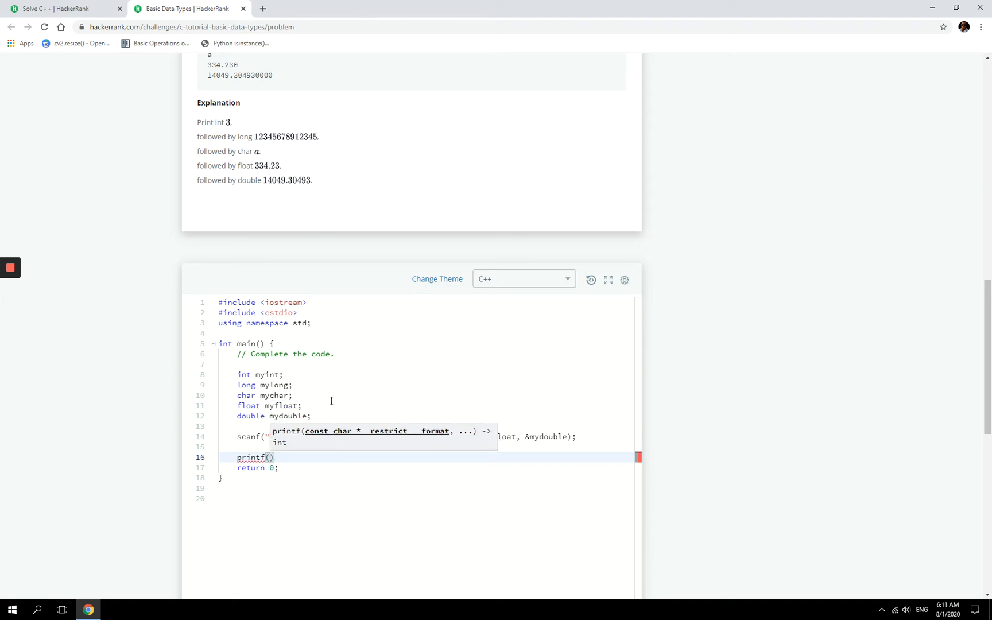
text(")
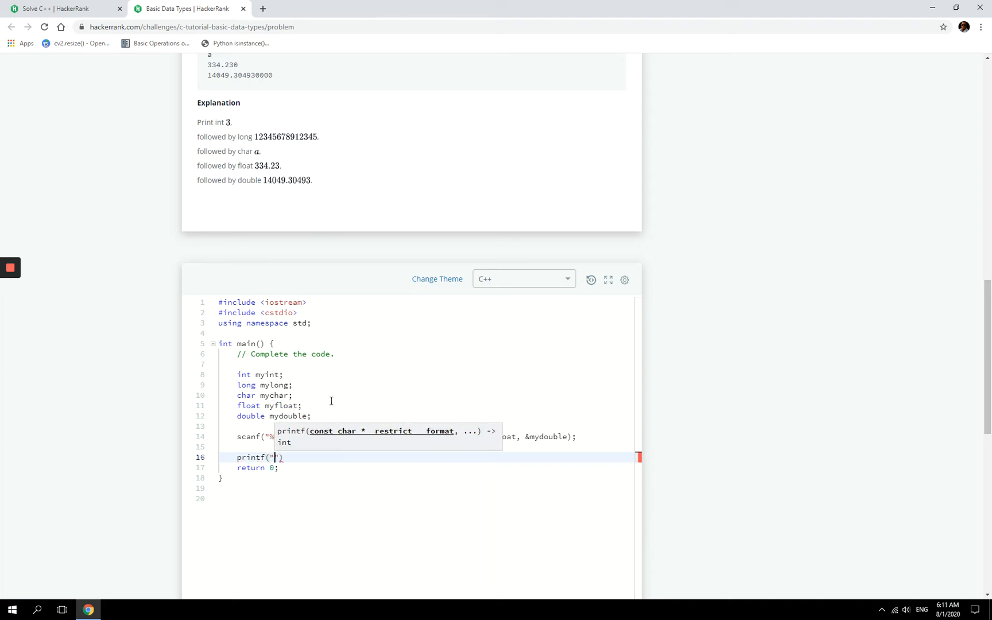
text(%d)
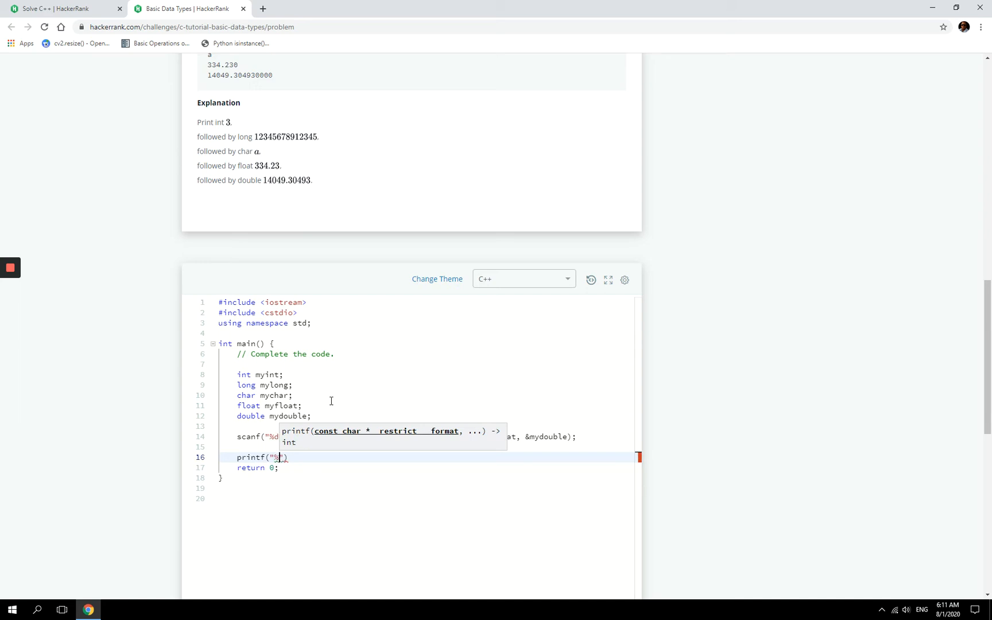
text(d)
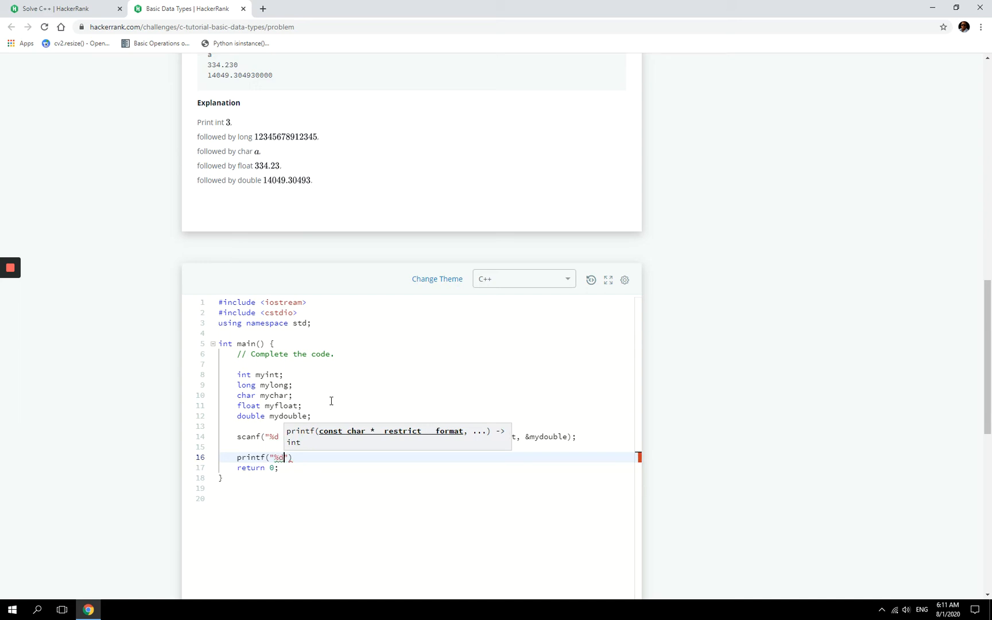
text(, myint)
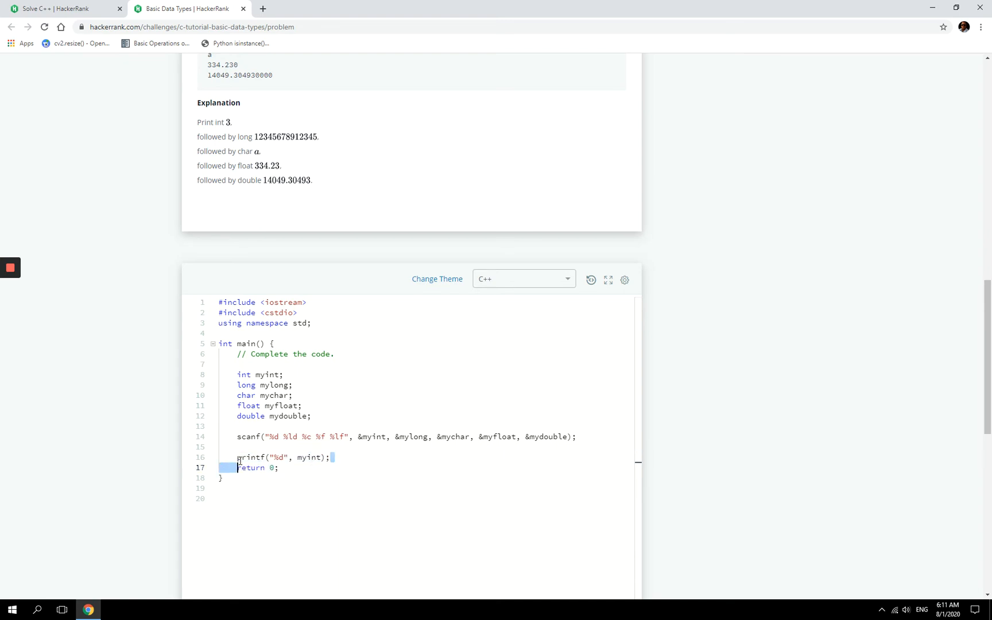
Copy that line for mylong, mychar, myfloat and mydouble with matching specifiers.
double_click(283, 458)
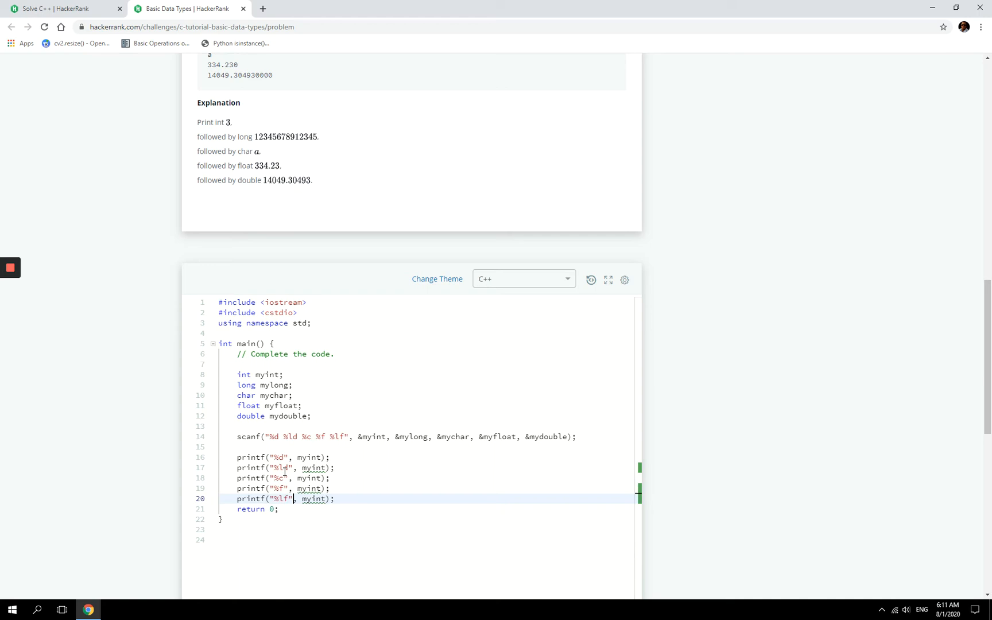
click(307, 467)
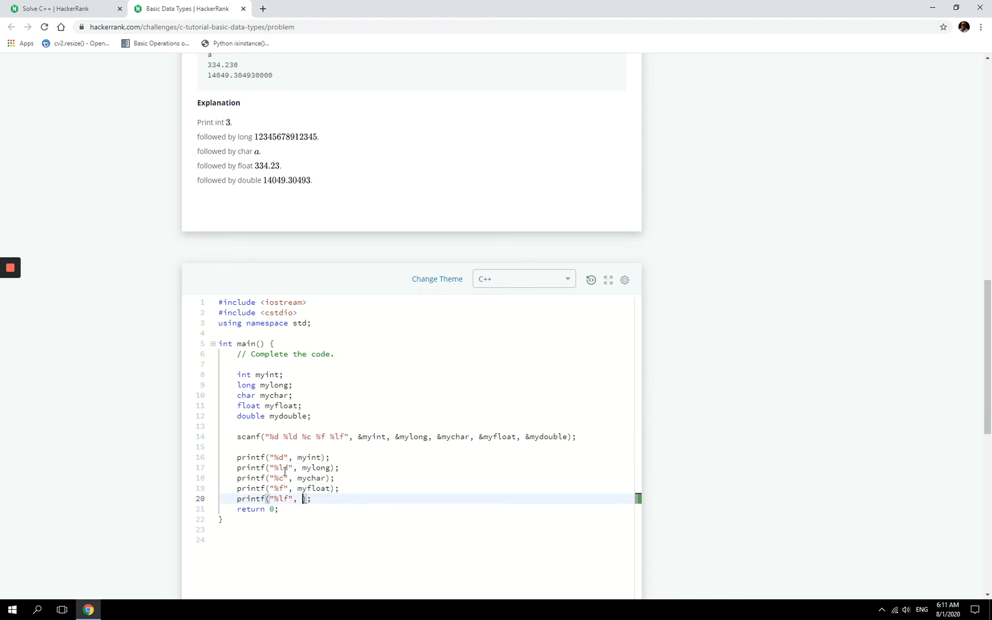
text(mydouble)
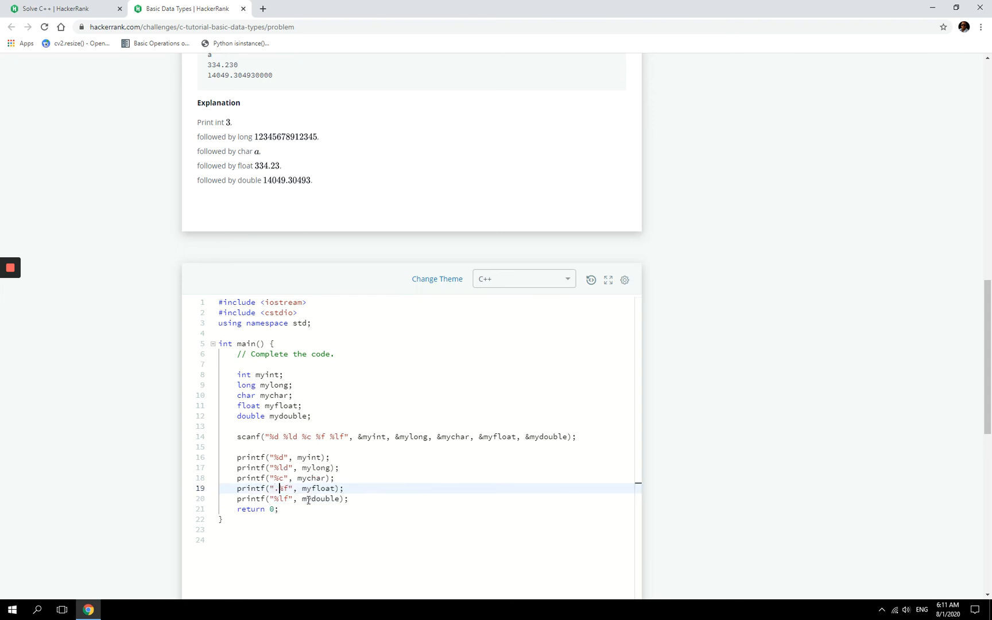
Check the Output Format, then append \n to the printf format strings.
scroll(up, 3)
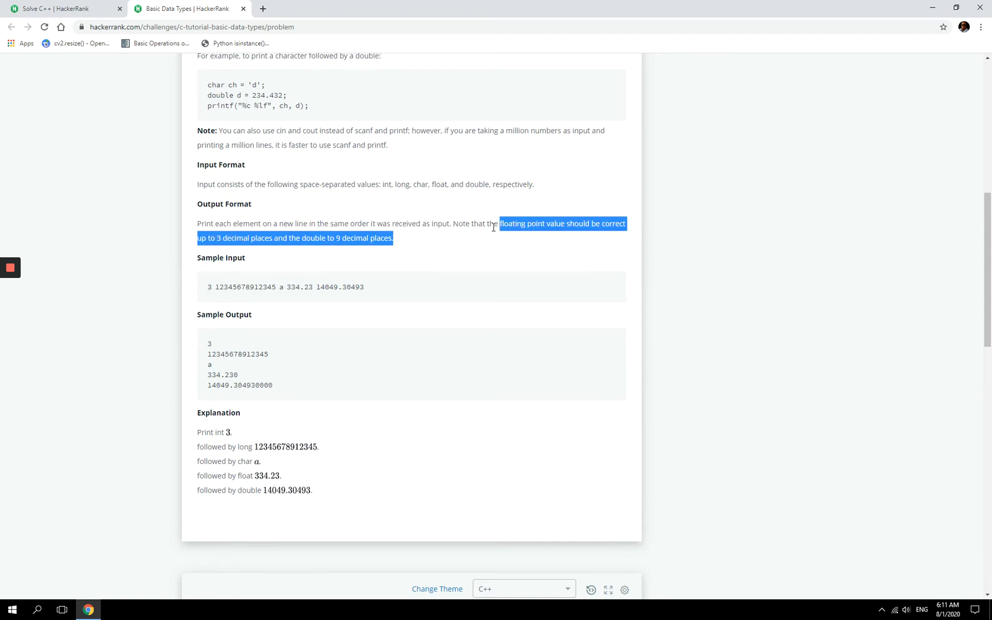
scroll(down, 3)
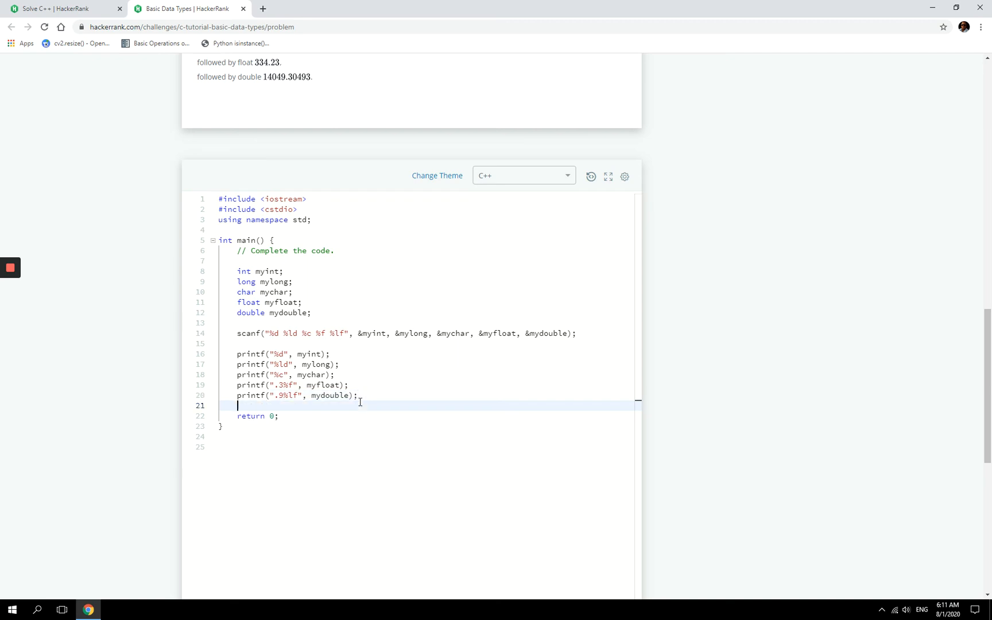
scroll(up, 3)
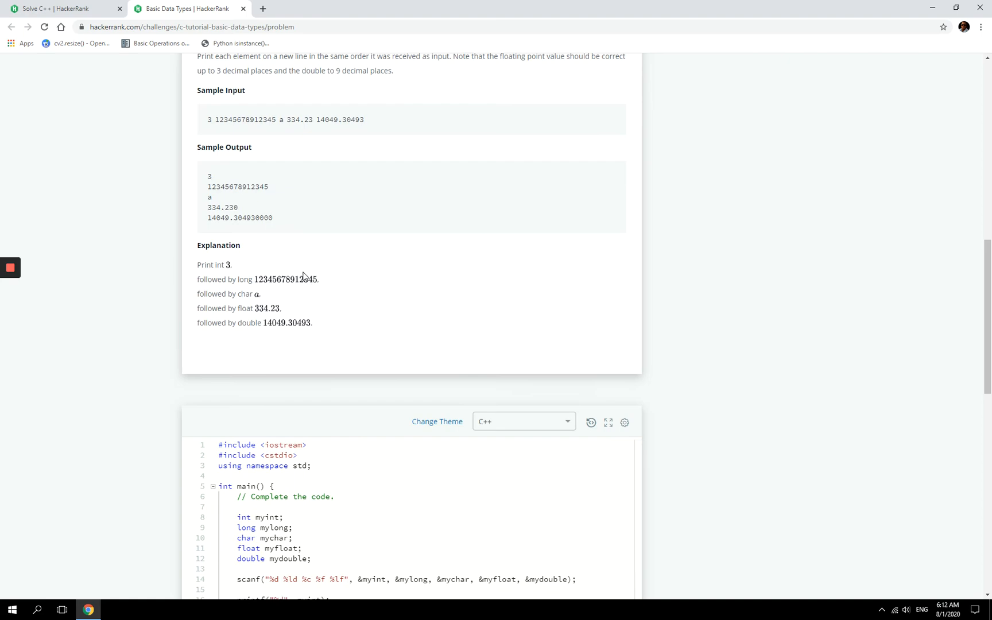
scroll(down, 3)
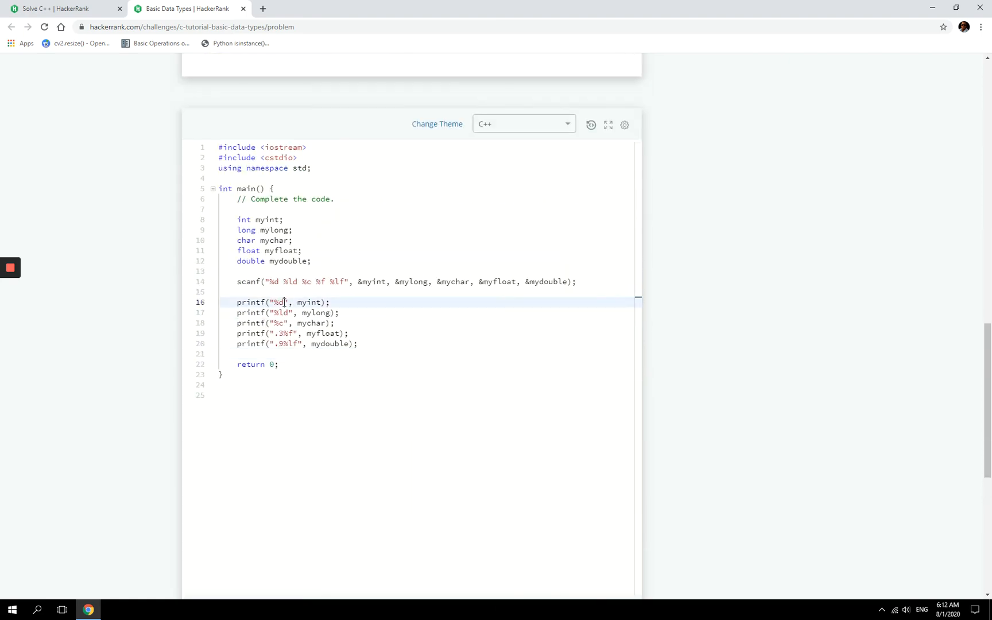
text(\n)
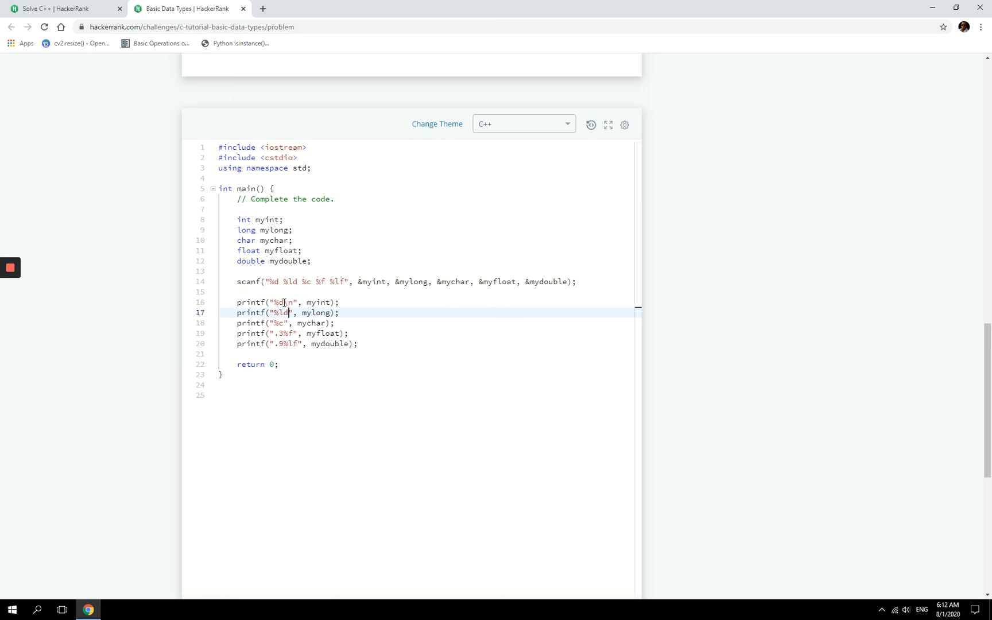
text(\n)
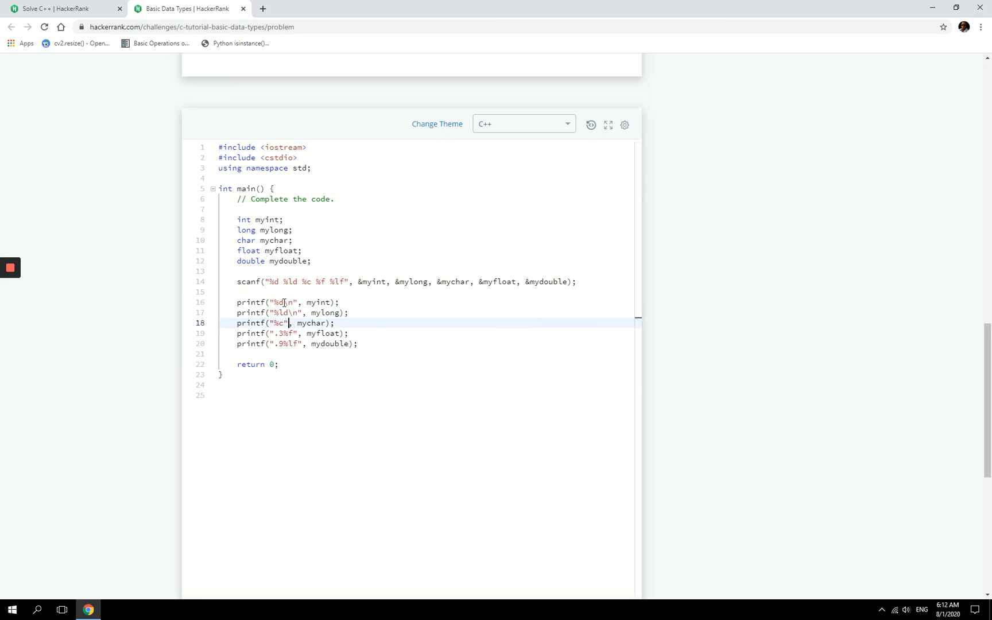
text(\n)
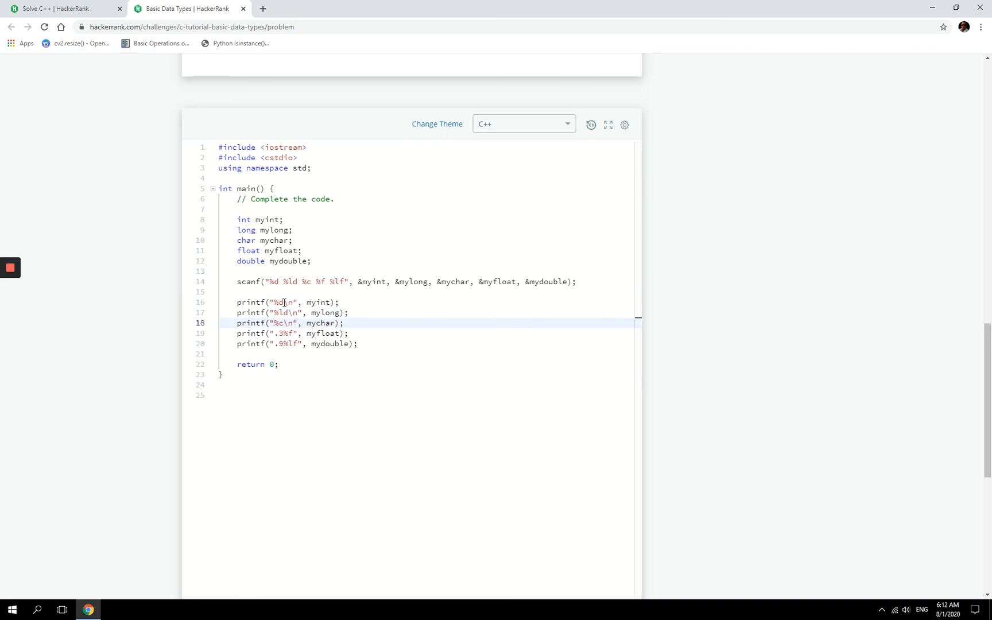
text(\n)
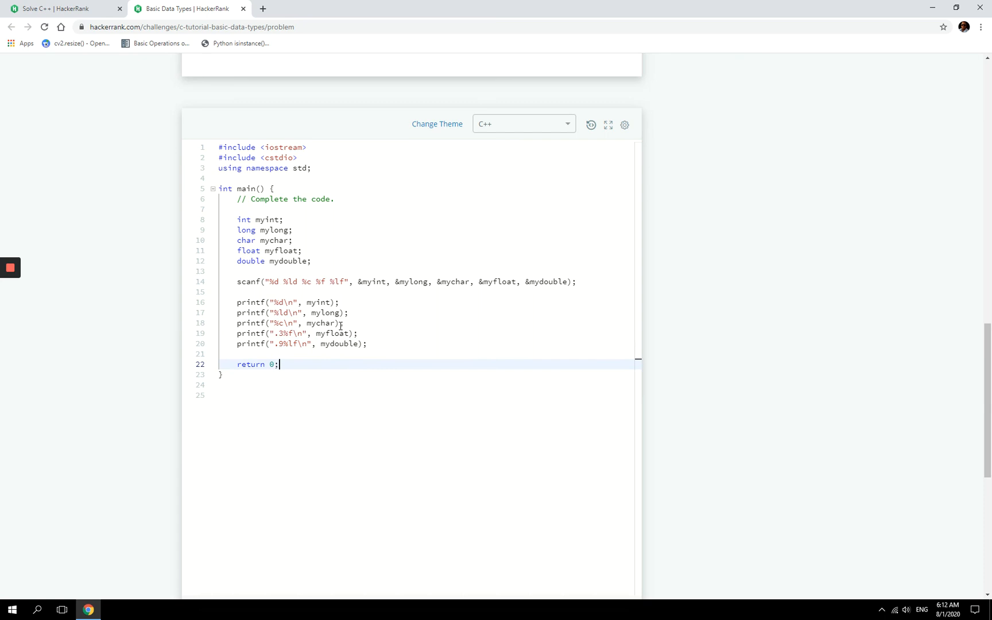
Run the sample test and review the Wrong Answer on the float and double lines.
click(533, 324)
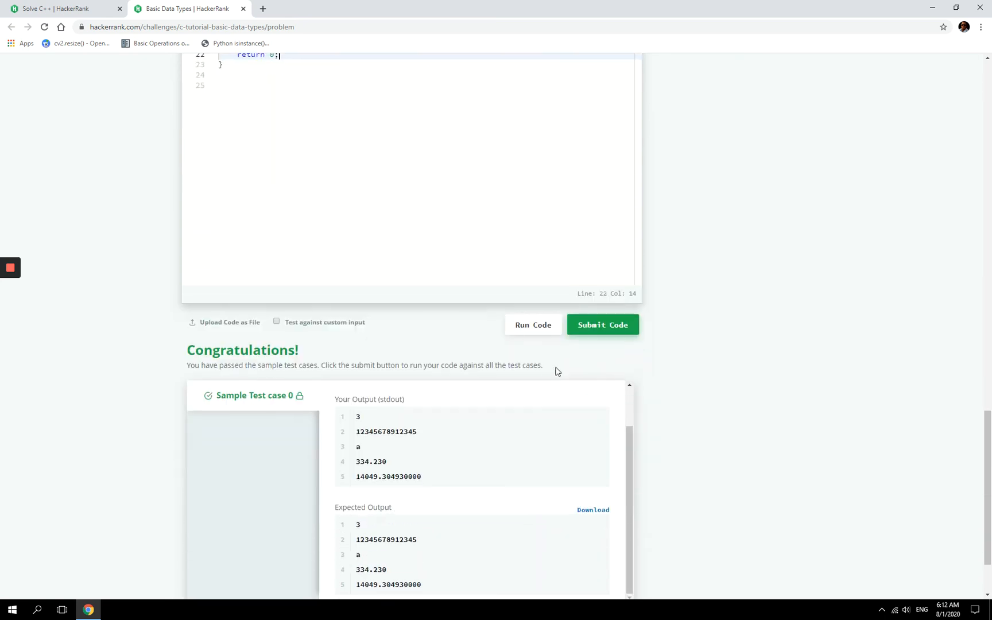
click(602, 324)
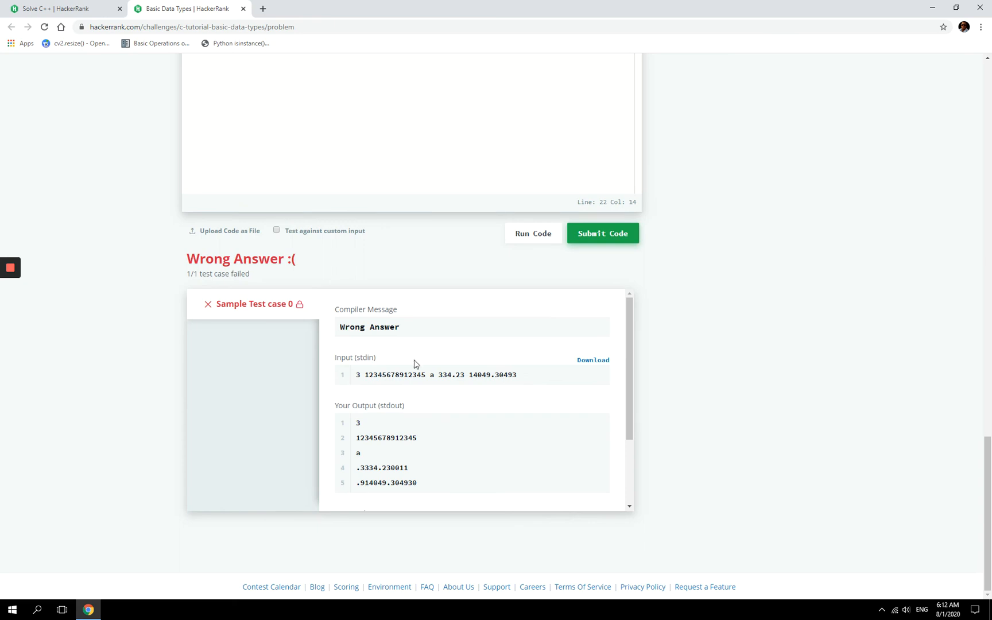
mouse_move(418, 404)
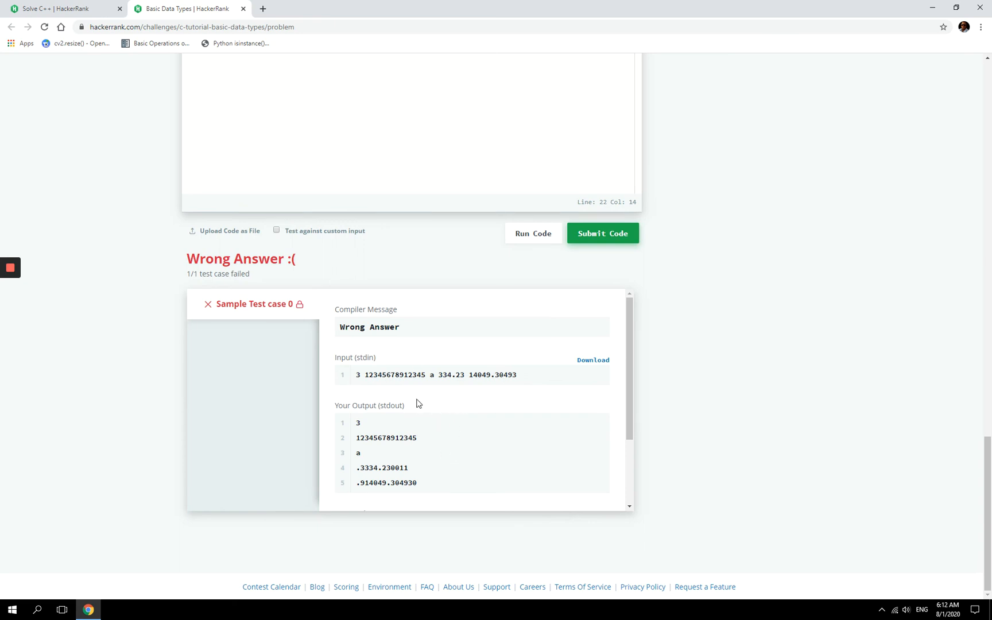
scroll(down, 3)
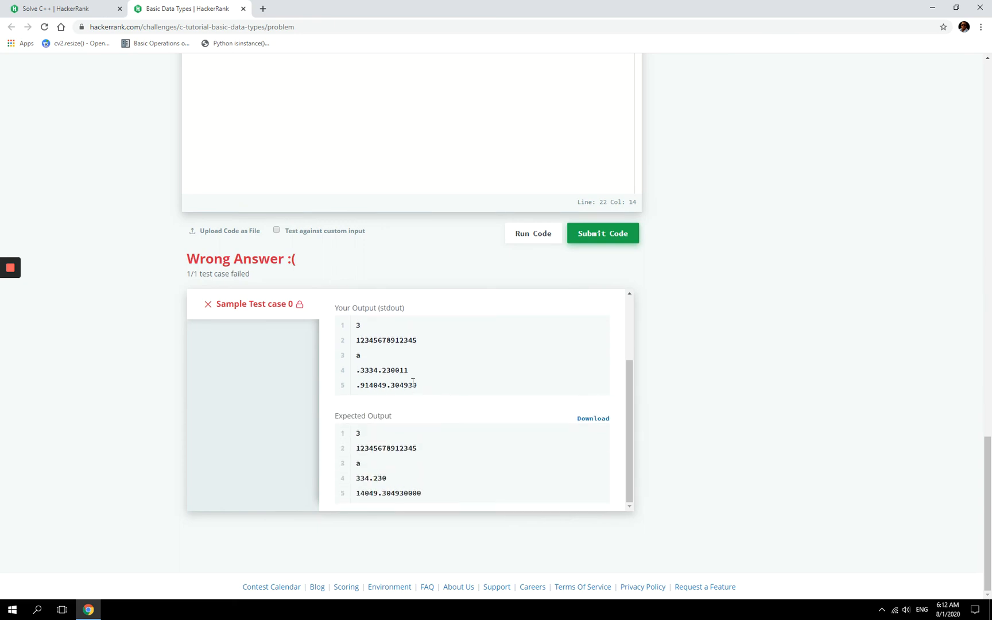
scroll(up, 3)
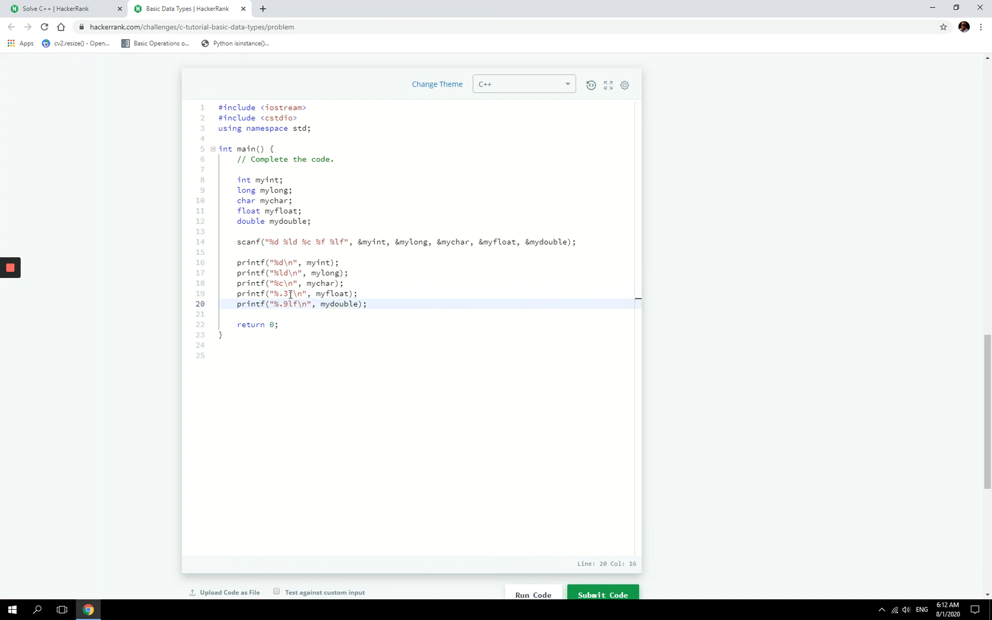
Rerun the code and confirm all five output lines match the Expected Output.
click(534, 440)
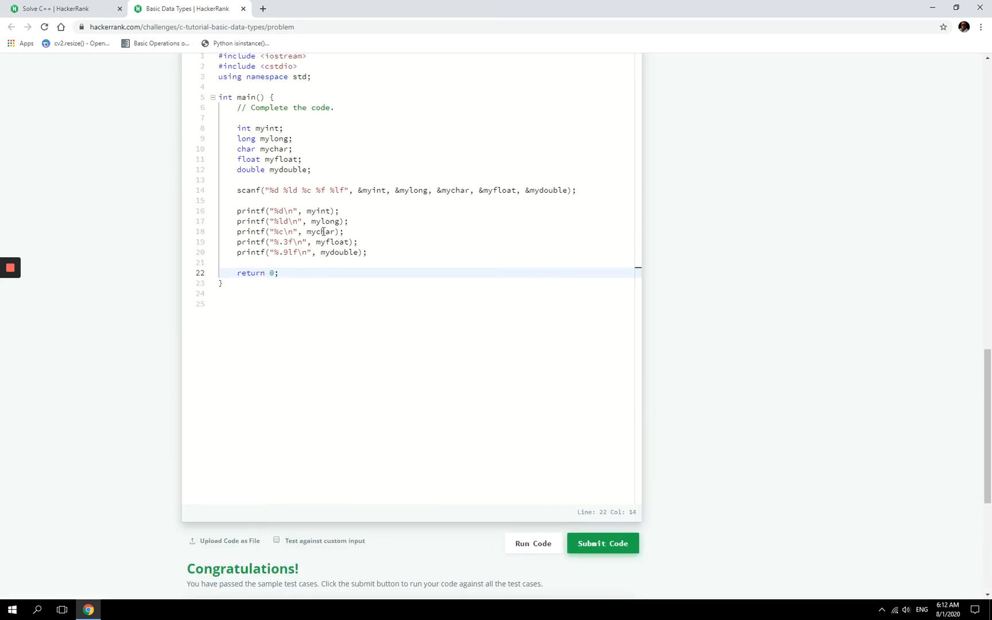
click(280, 242)
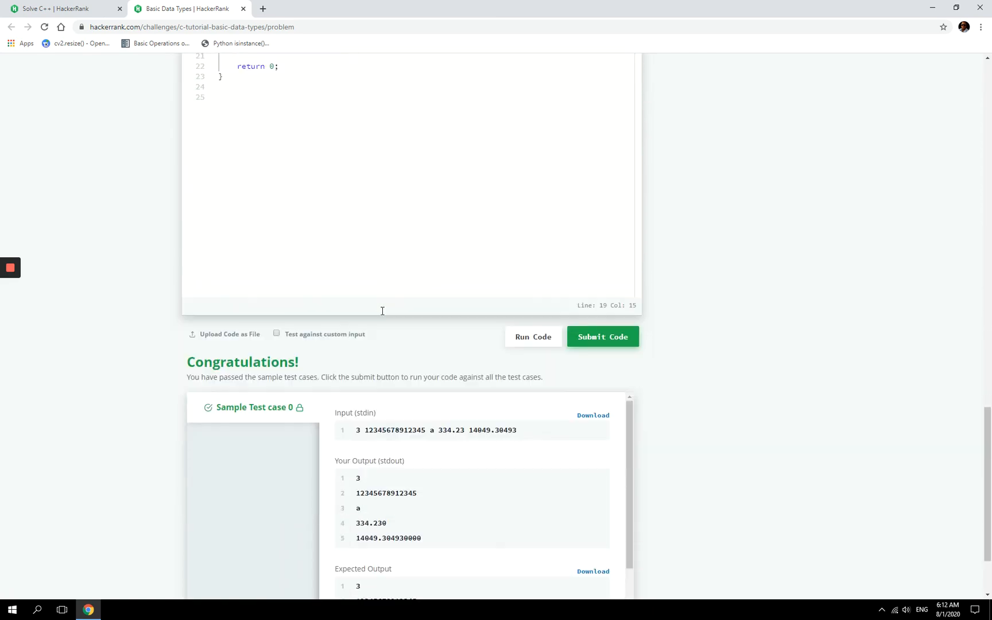
scroll(down, 3)
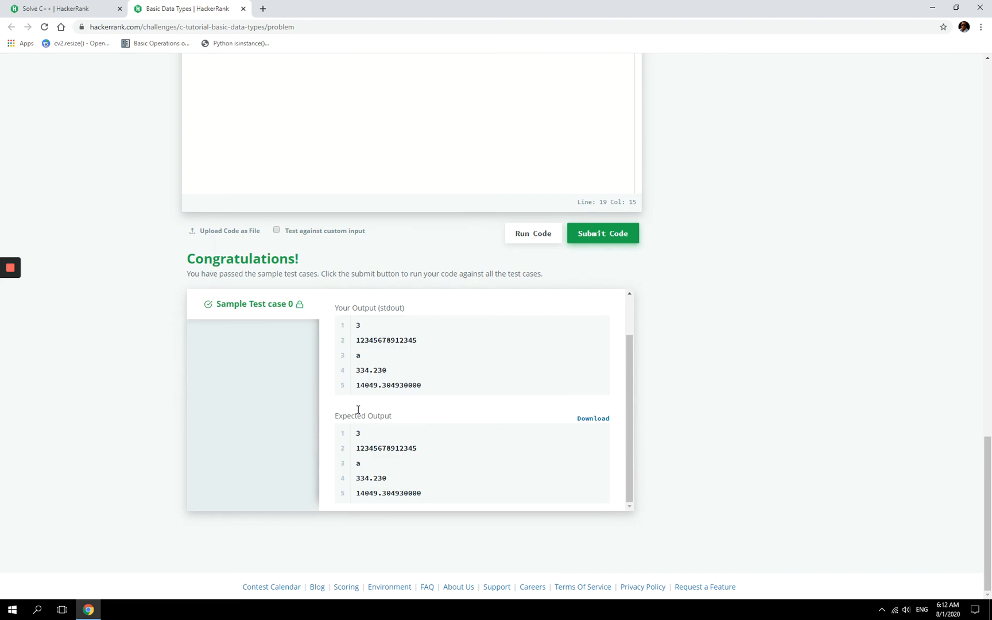
scroll(up, 3)
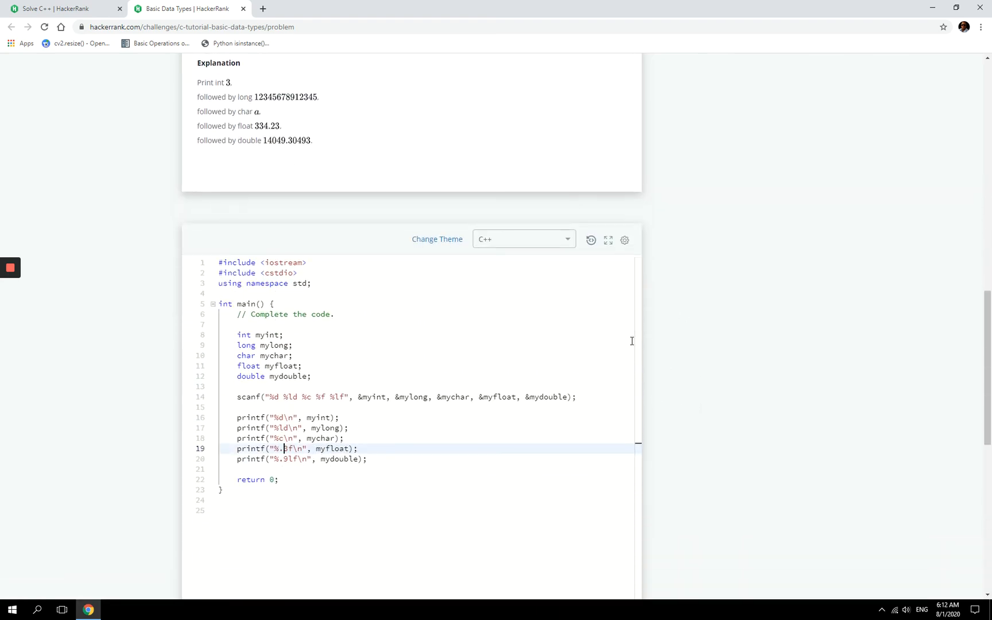
scroll(up, 3)
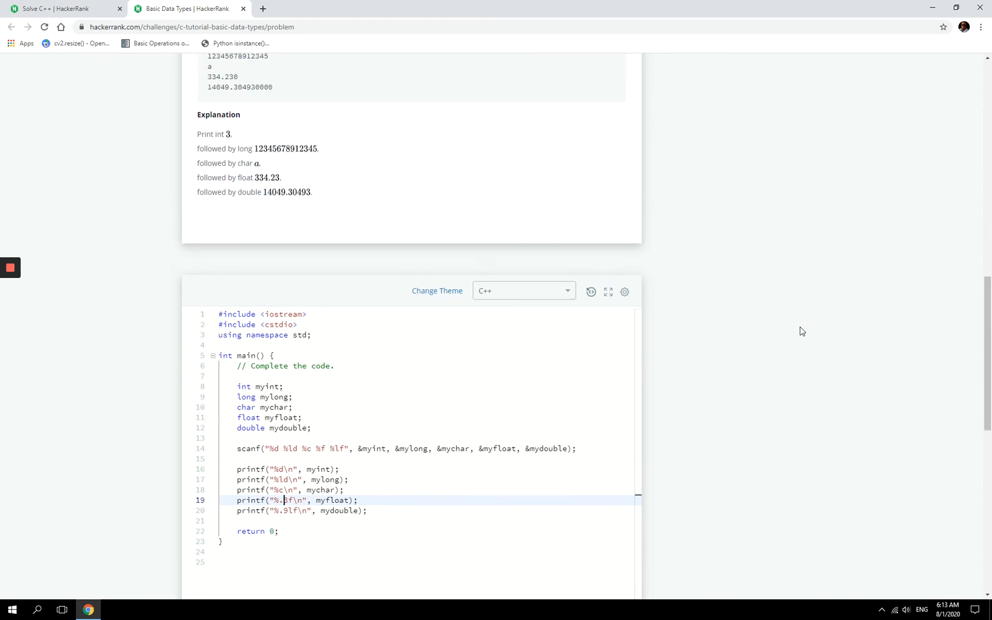
scroll(up, 3)
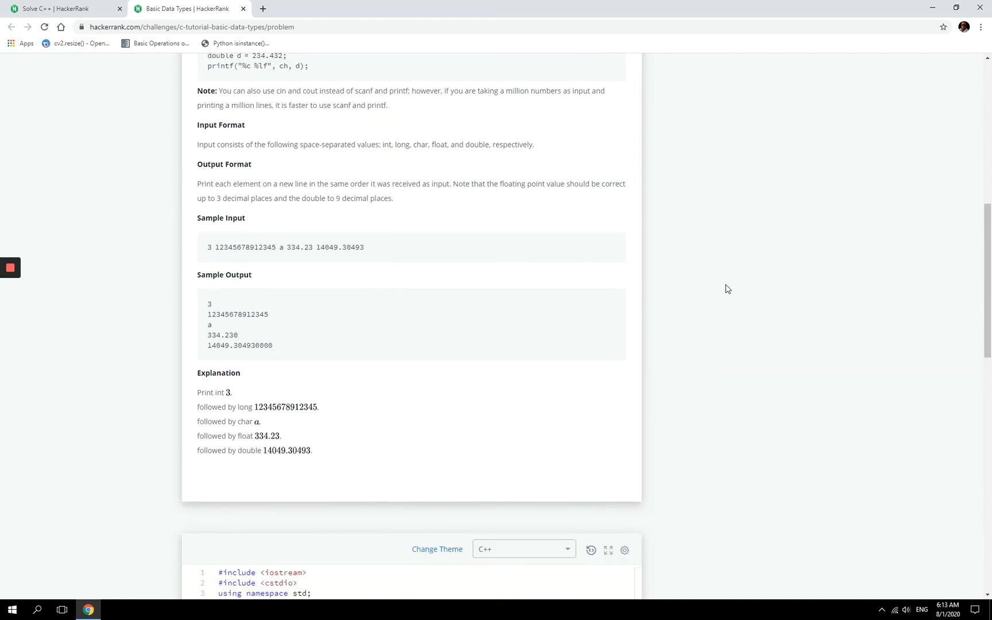
scroll(up, 3)
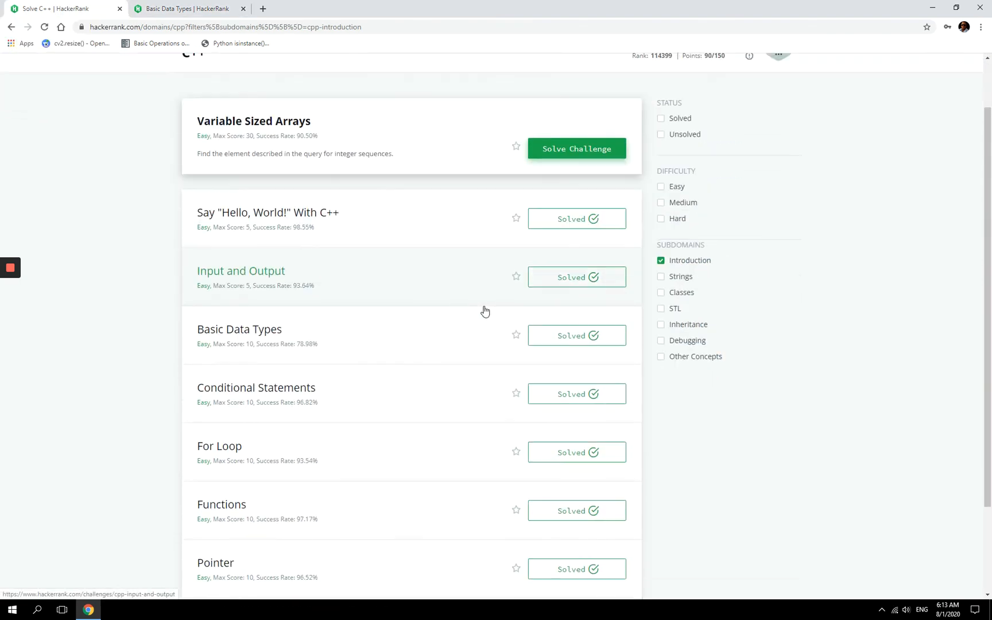
scroll(up, 3)
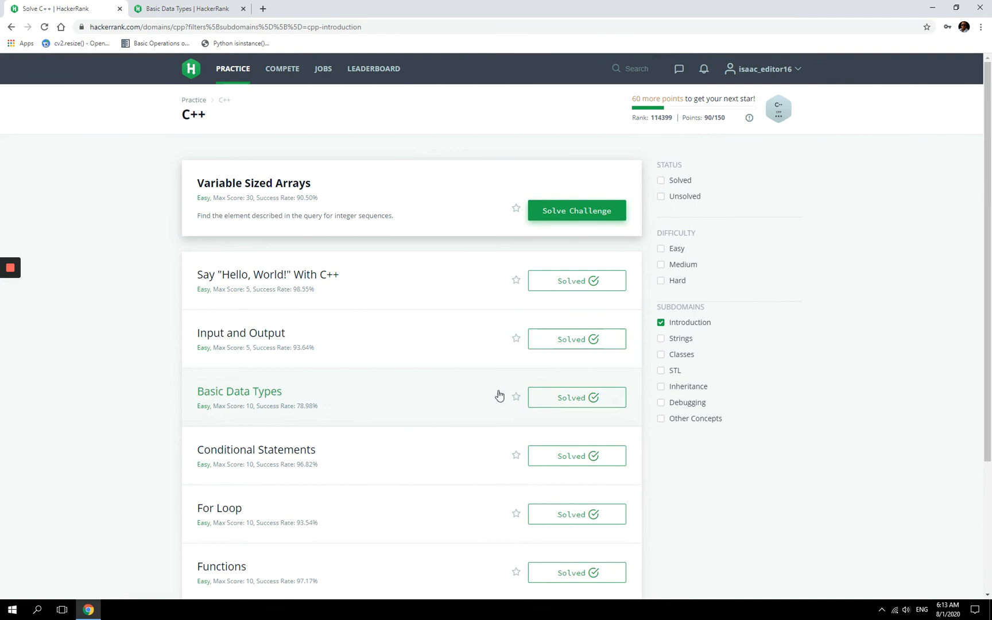
click(240, 391)
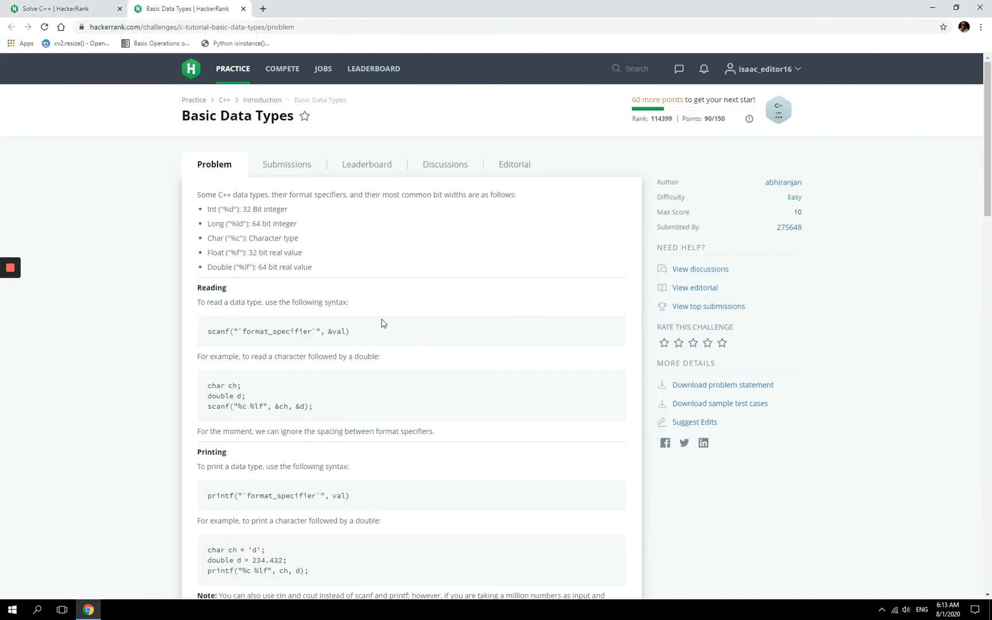
mouse_move(373, 300)
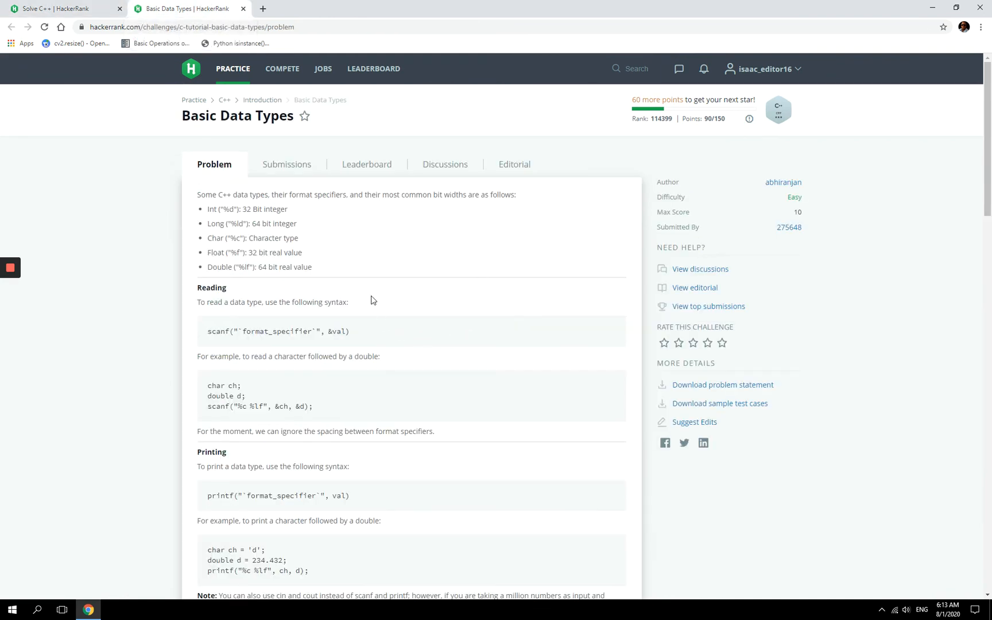